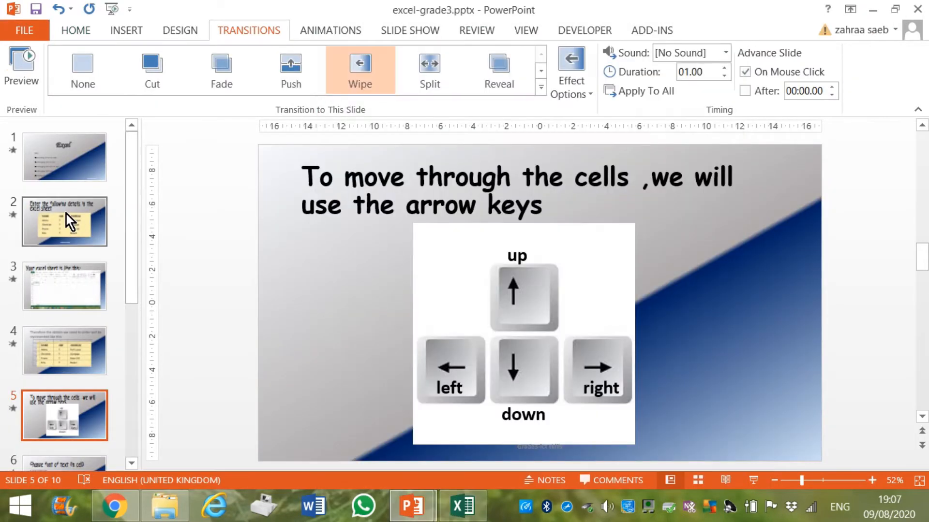
# Show slide 2 with the pupil details and snap the blank Excel workbook to the right half
pyautogui.click(64, 221)
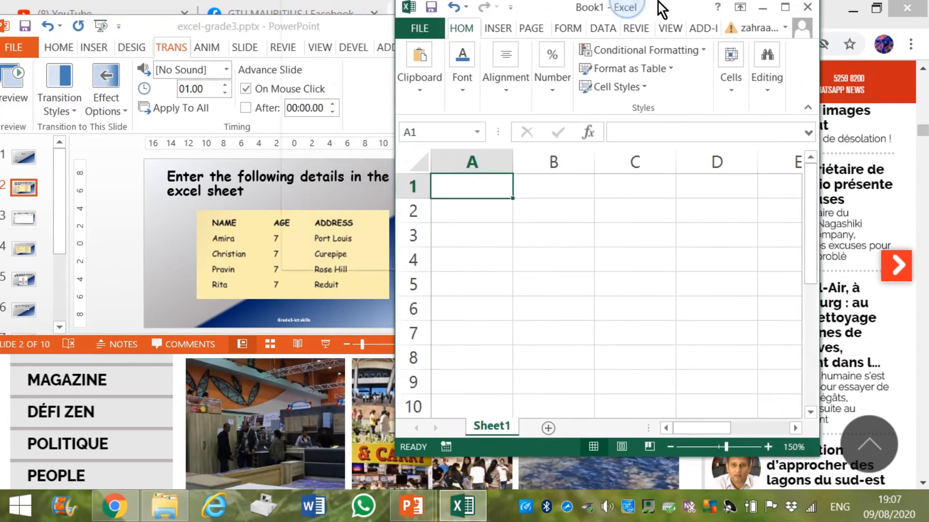
pyautogui.click(783, 6)
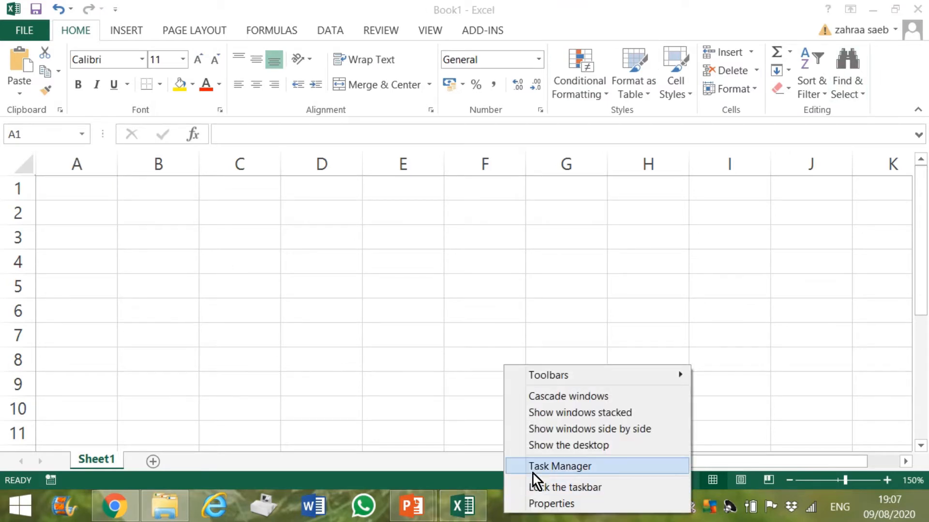
pyautogui.click(568, 446)
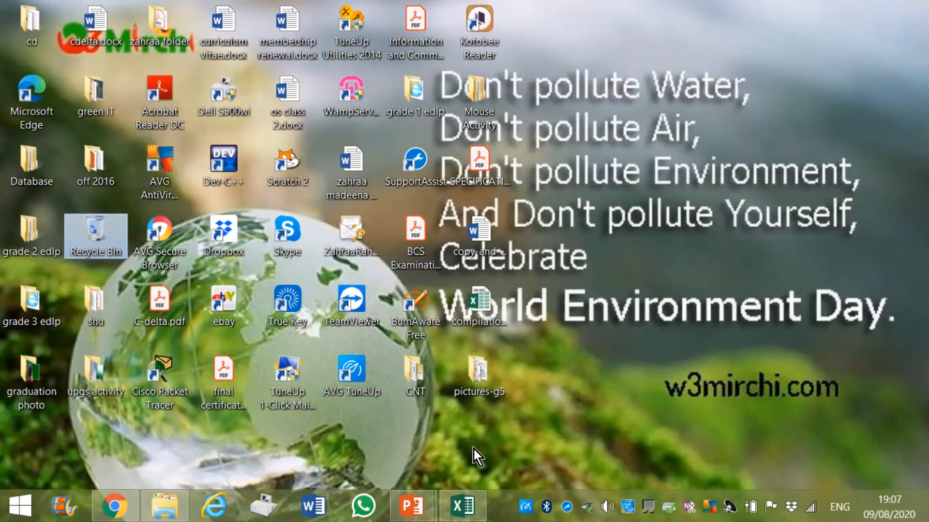
pyautogui.click(461, 507)
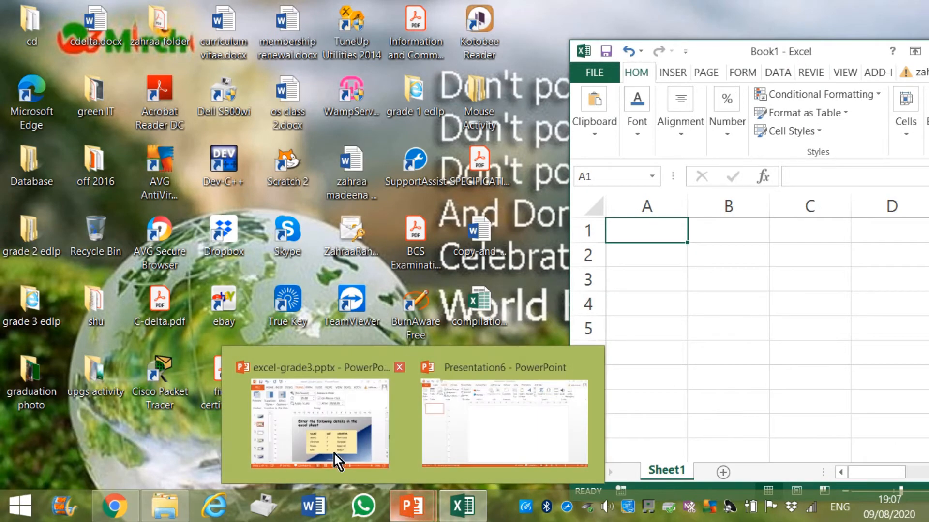
# Enter the headings NAME, AGE and ADDRESS in cells A1, B1 and C1
pyautogui.click(319, 425)
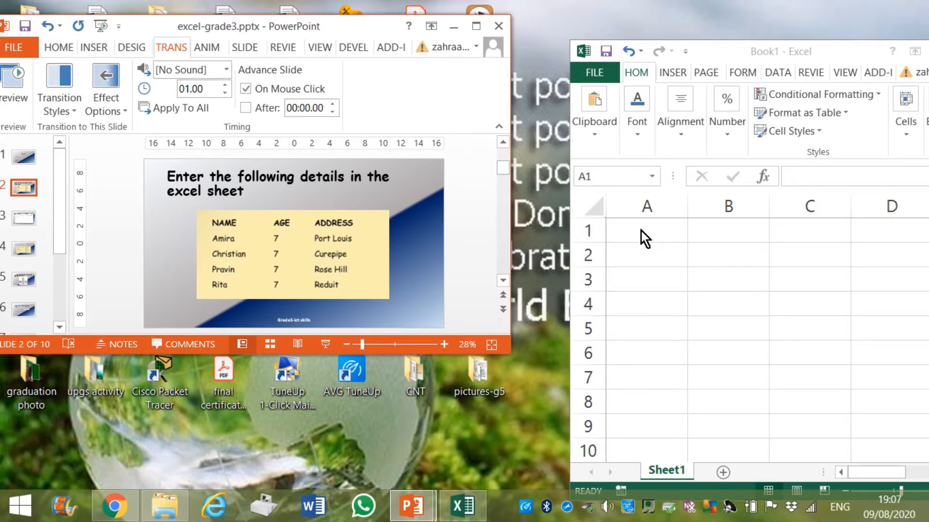
pyautogui.write('N')
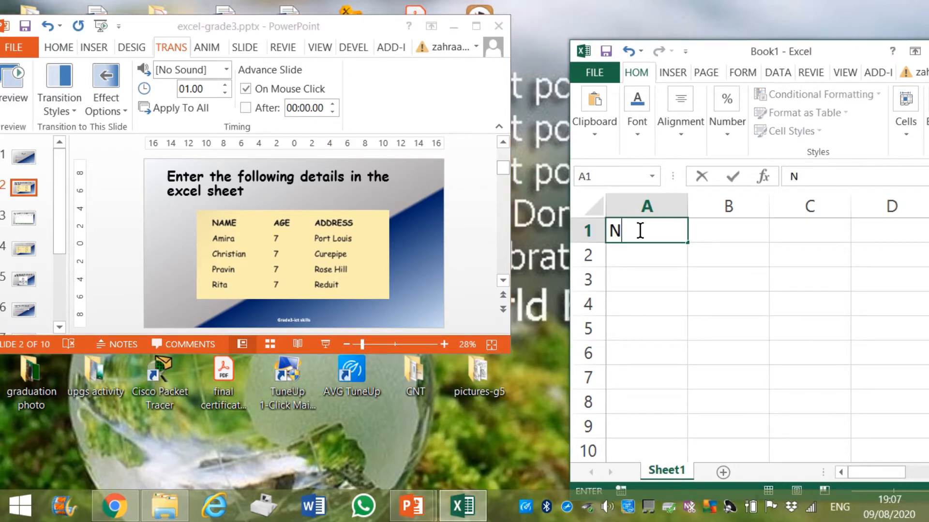
pyautogui.write('AME')
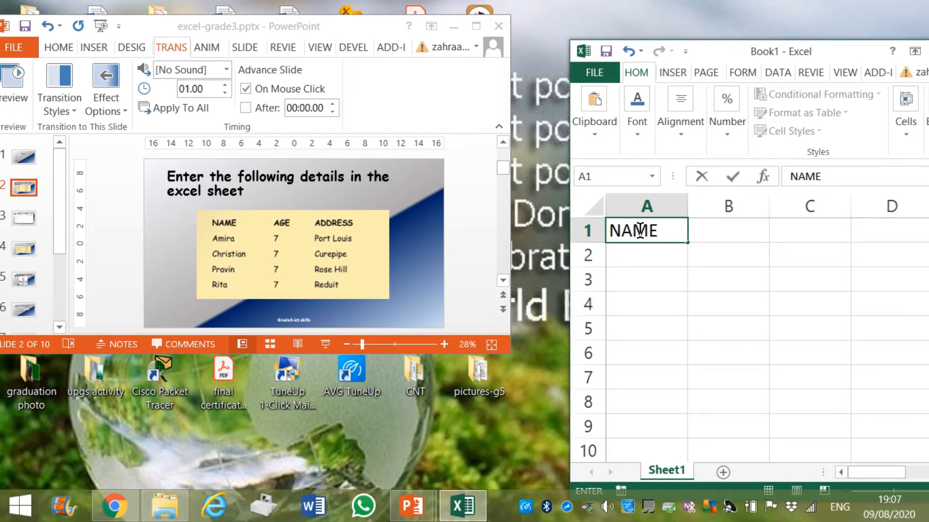
pyautogui.click(728, 230)
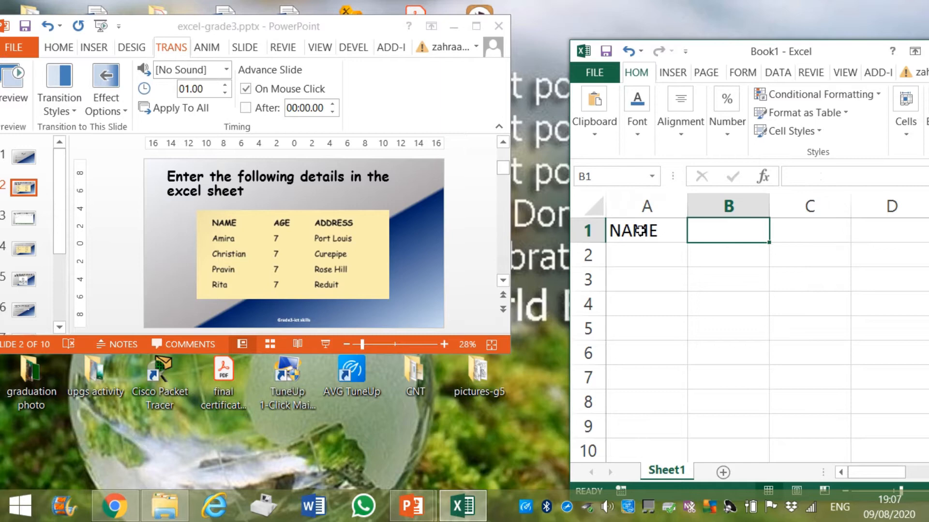
pyautogui.write('AGE')
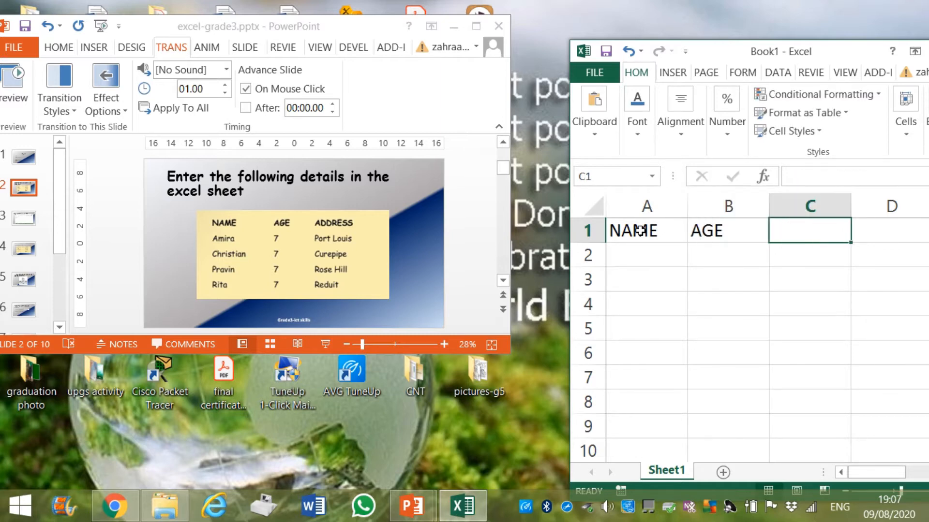
pyautogui.write('ADD')
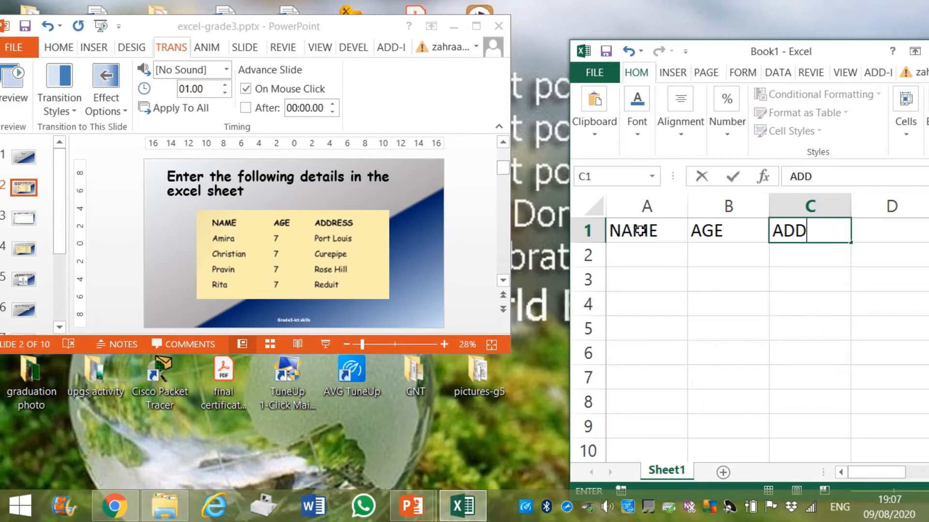
pyautogui.write('RESS')
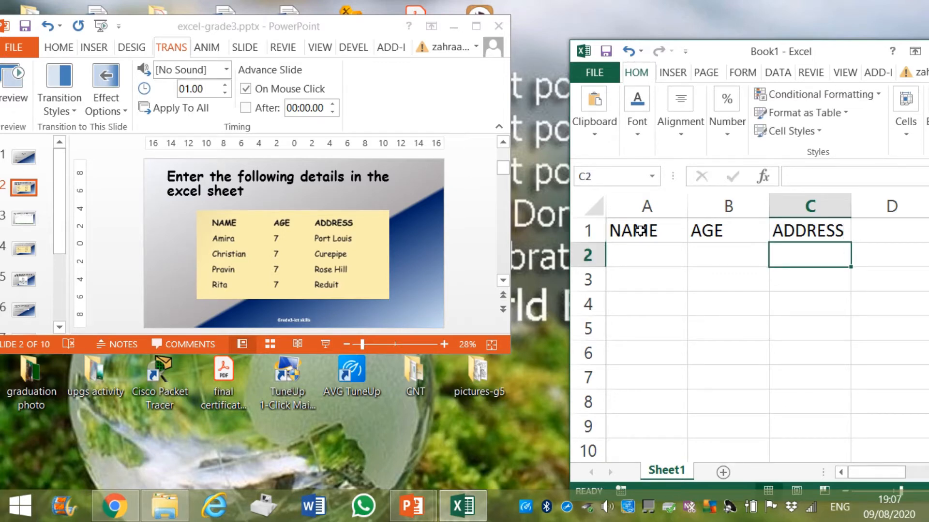
# Type the pupil names Amira, Christian, Pravin and Rita down the NAME column
pyautogui.click(645, 255)
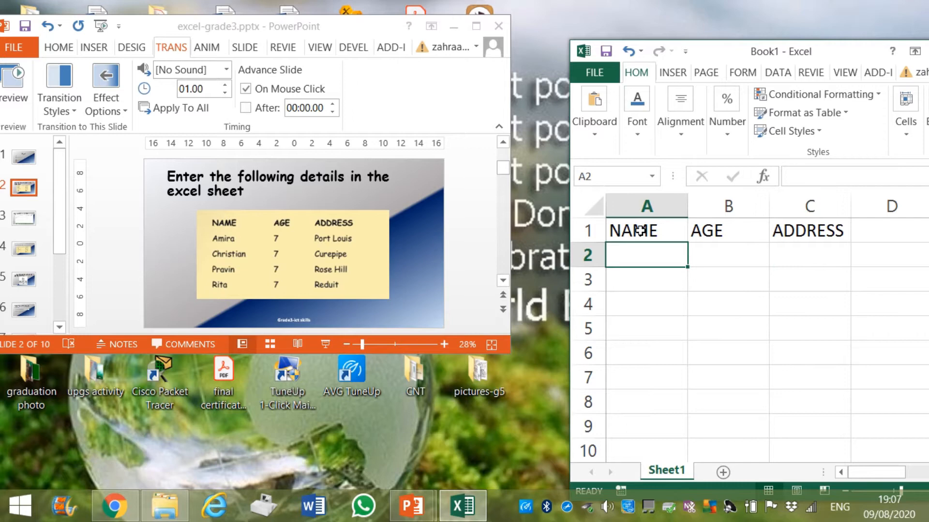
pyautogui.write('Amira')
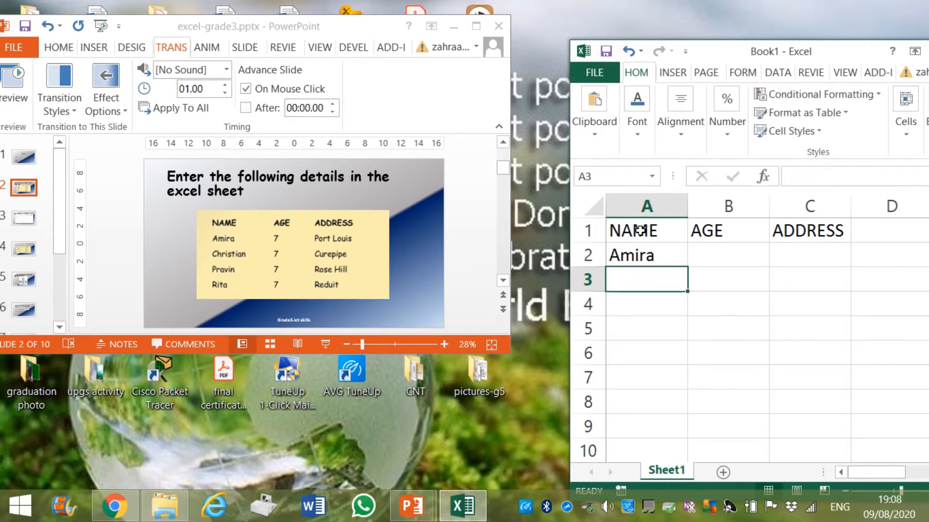
pyautogui.write('Christian')
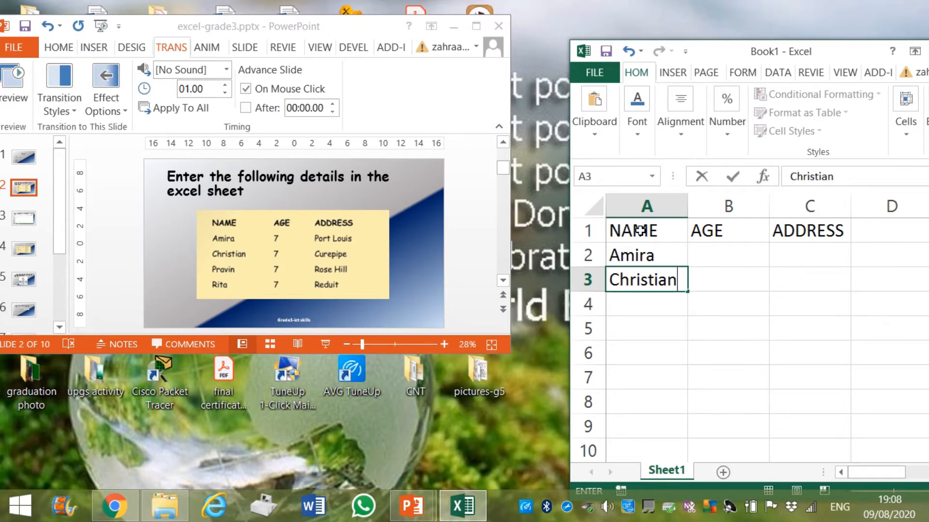
pyautogui.write('P')
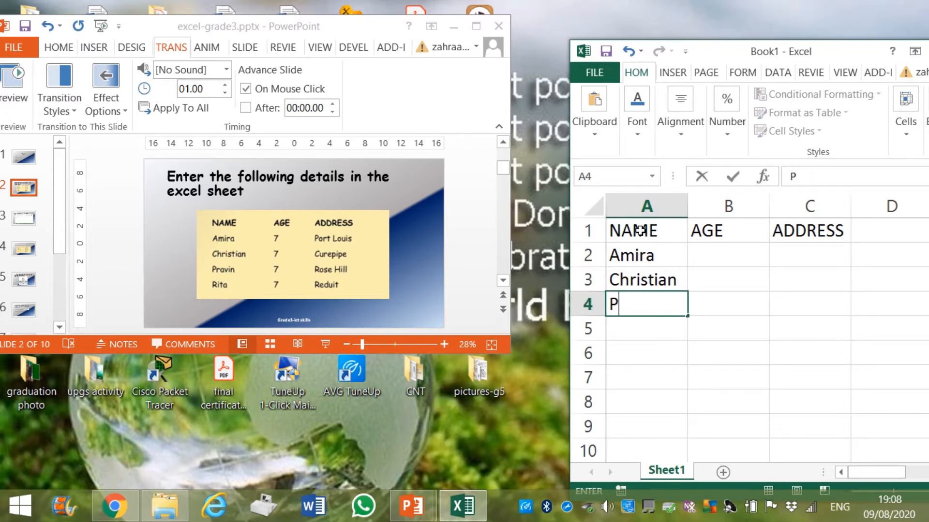
pyautogui.write('ravin')
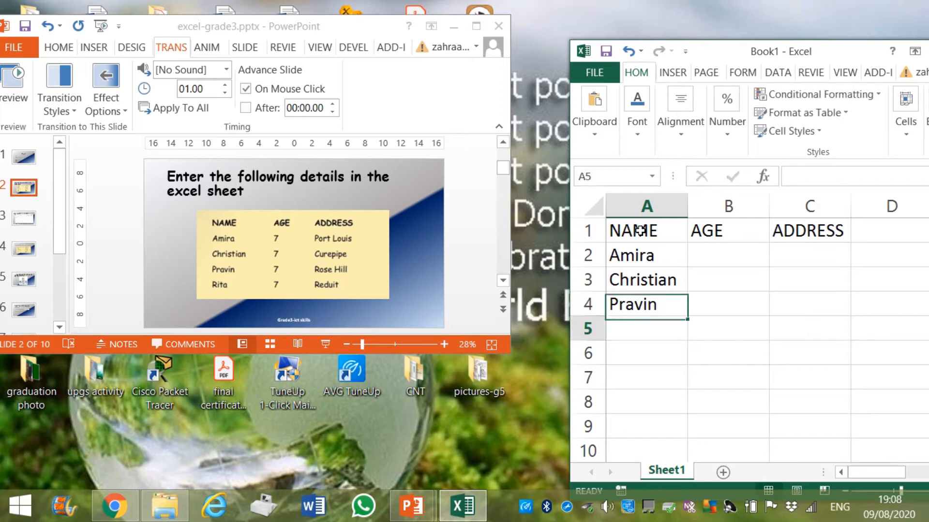
pyautogui.write('Rita')
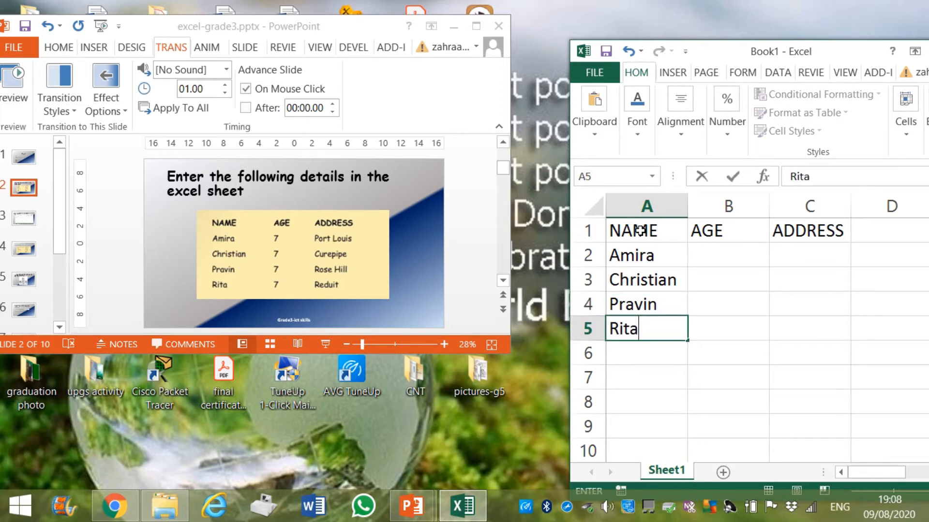
# Enter age 7 for the pupils and addresses including Reduit, Curepipe and Port Louis
pyautogui.click(728, 303)
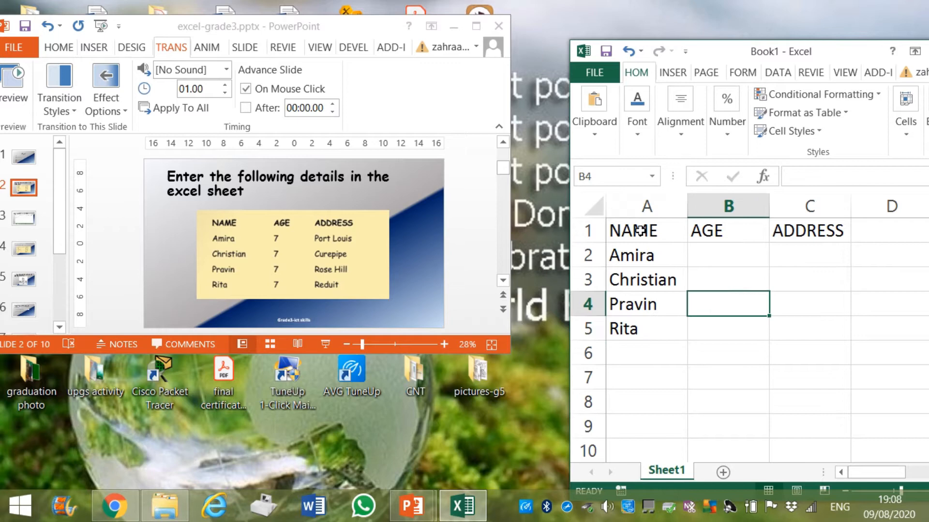
pyautogui.write('7')
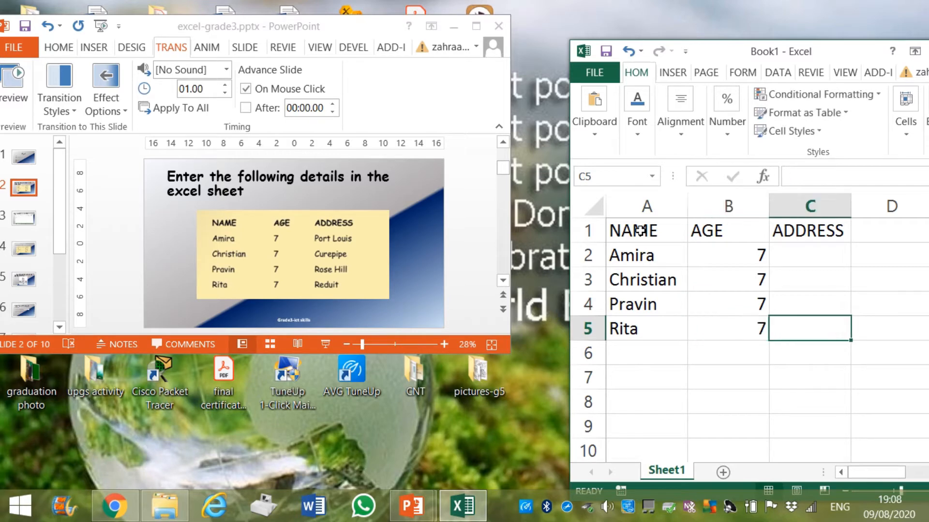
pyautogui.write('Re')
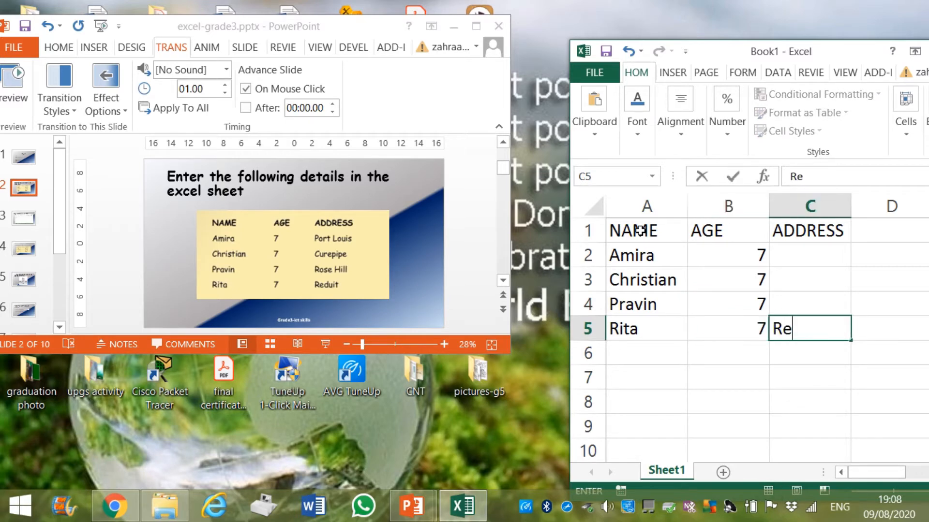
pyautogui.write('duit')
pyautogui.click(810, 305)
pyautogui.write('Rose')
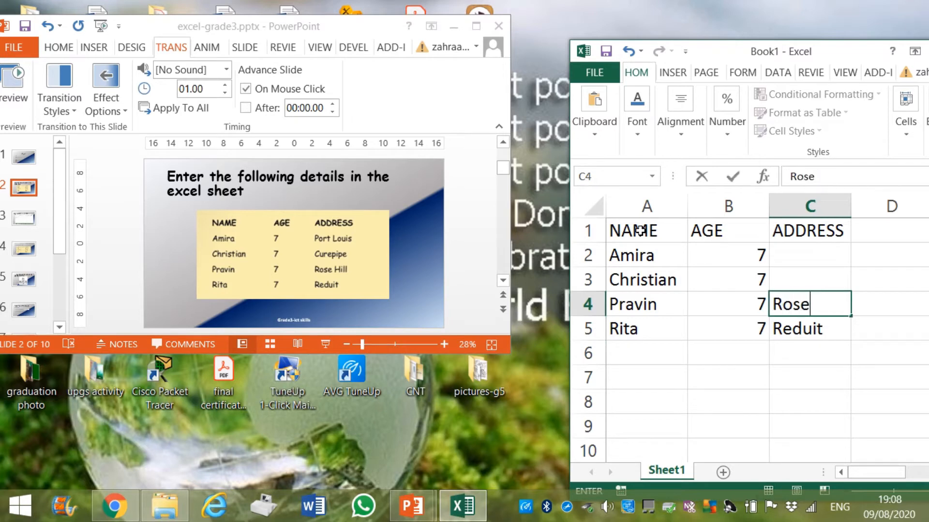
pyautogui.write('Hill')
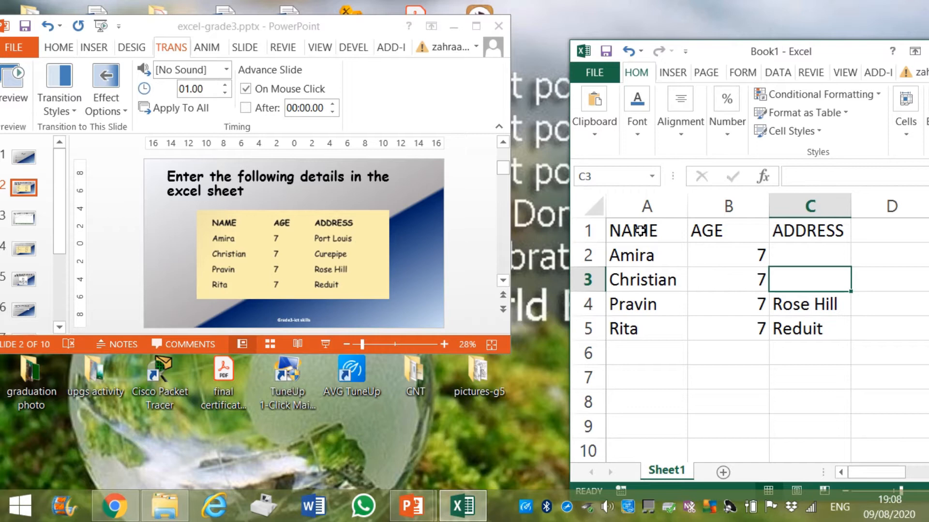
pyautogui.write('Curepipe')
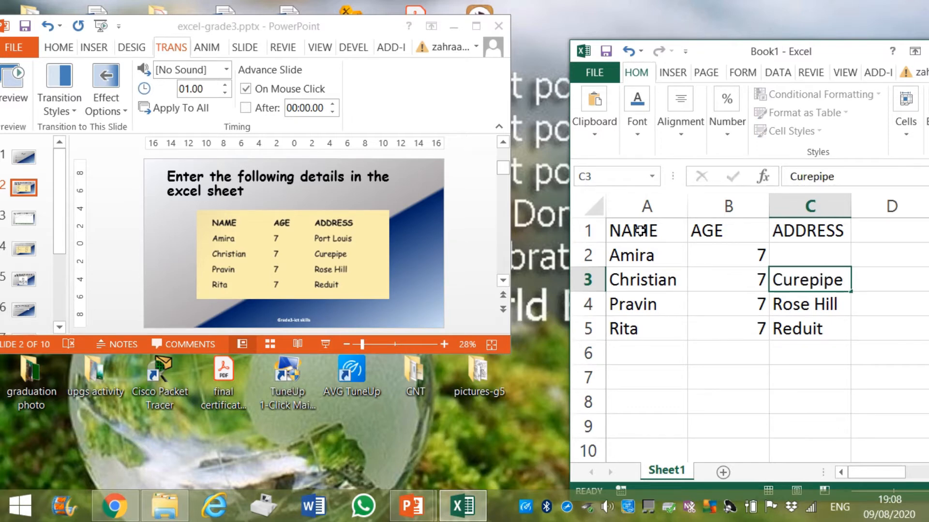
pyautogui.write('Port Louis')
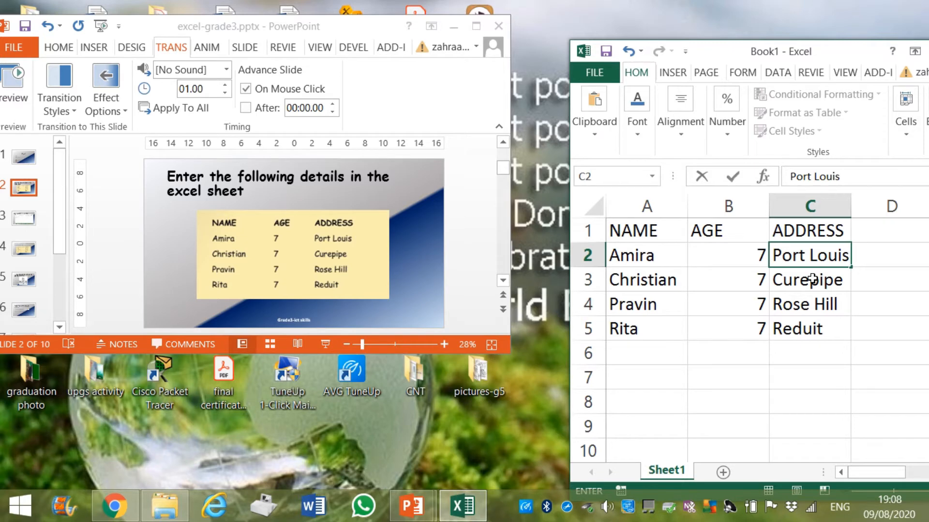
pyautogui.moveTo(471, 299)
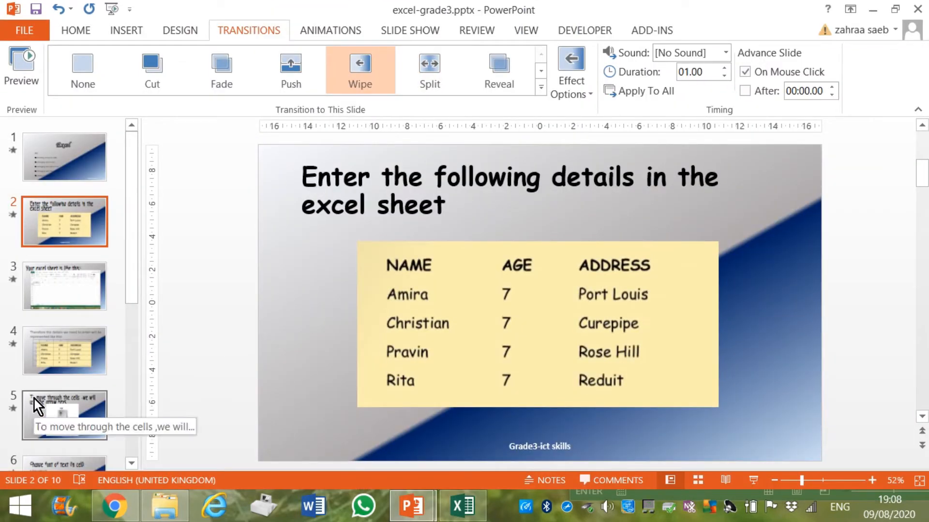
# Scroll the slide pane down to slide 6, 'Change font of text (in cell)'
pyautogui.scroll(-3)
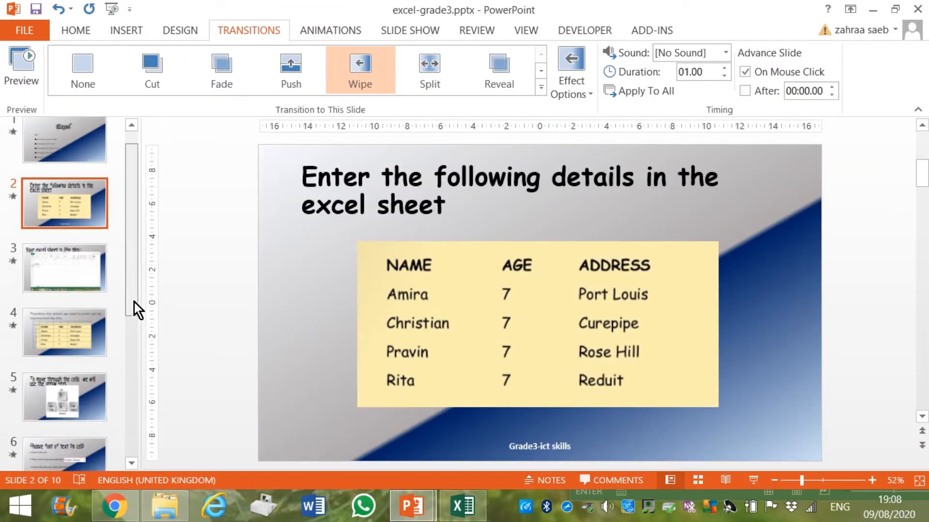
pyautogui.scroll(-3)
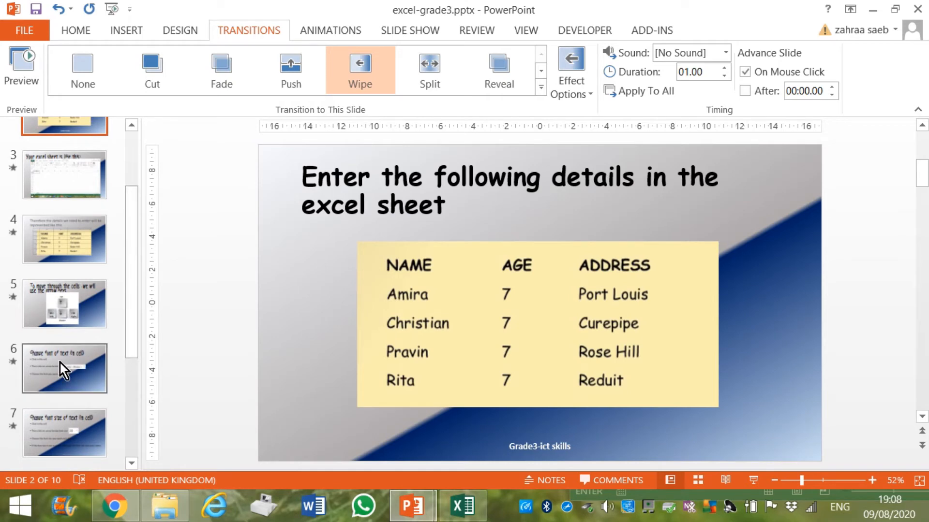
pyautogui.click(64, 367)
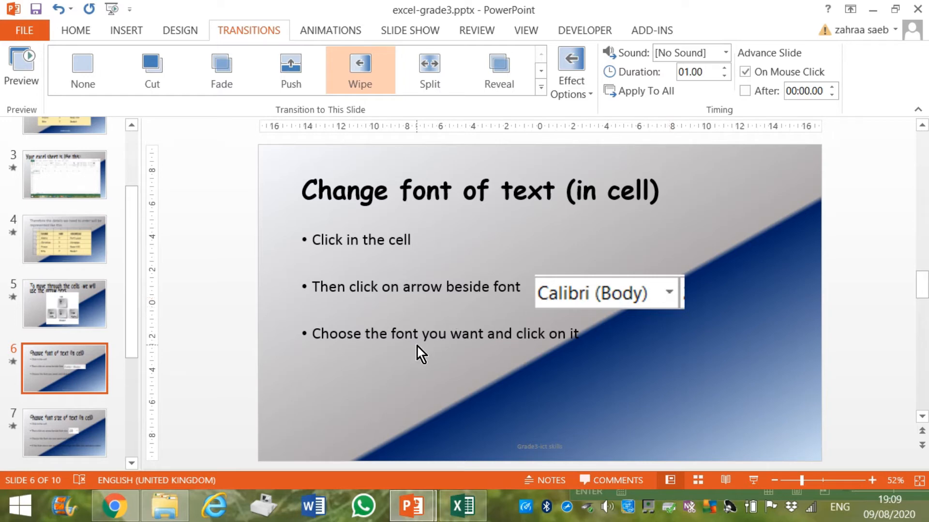
pyautogui.moveTo(474, 359)
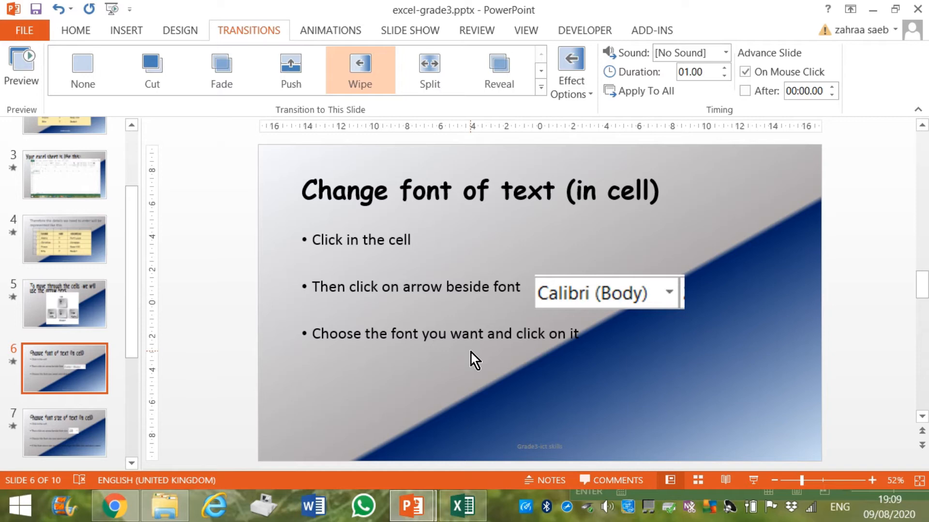
# Maximise the pupil workbook, select Rita's cell A5 and choose a cursive font
pyautogui.click(462, 507)
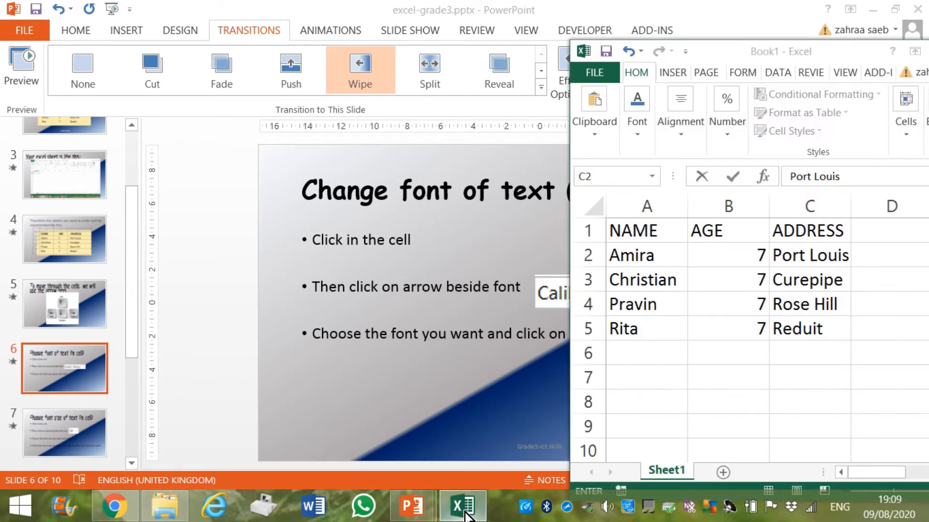
pyautogui.click(809, 255)
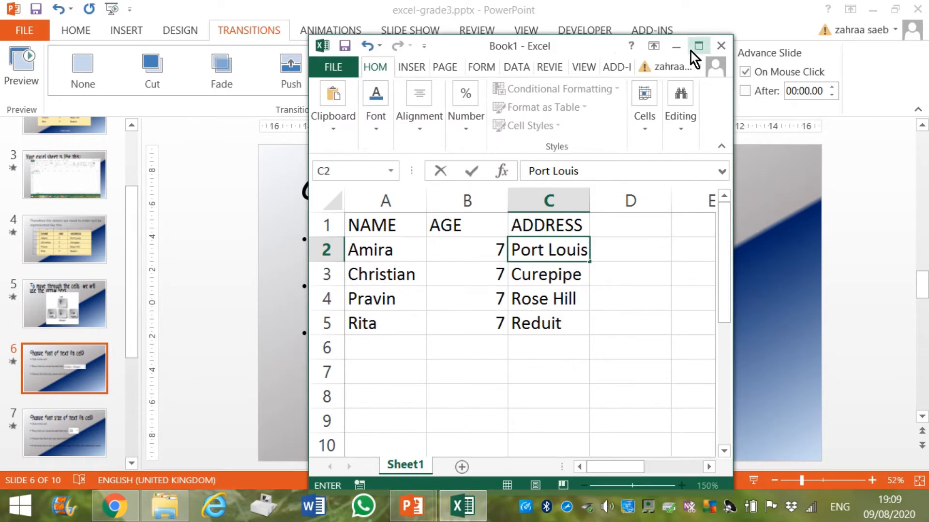
pyautogui.click(697, 46)
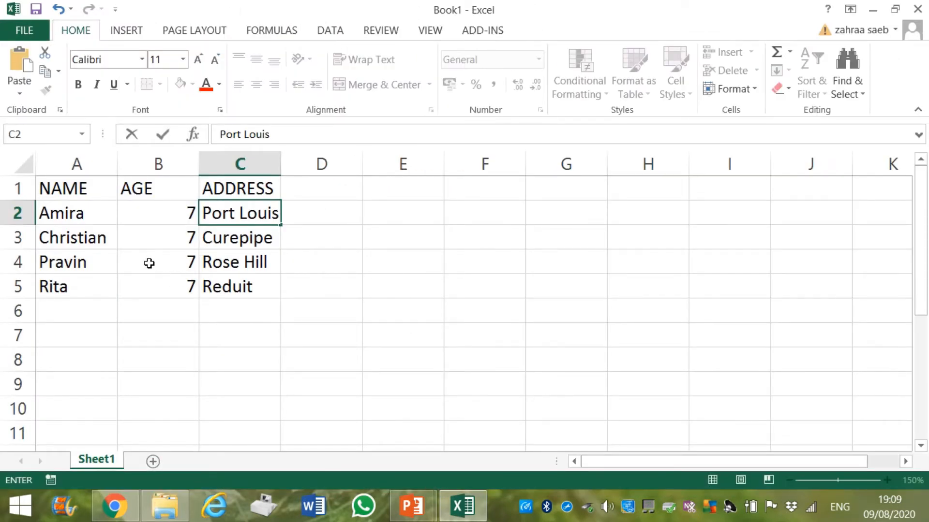
pyautogui.moveTo(87, 270)
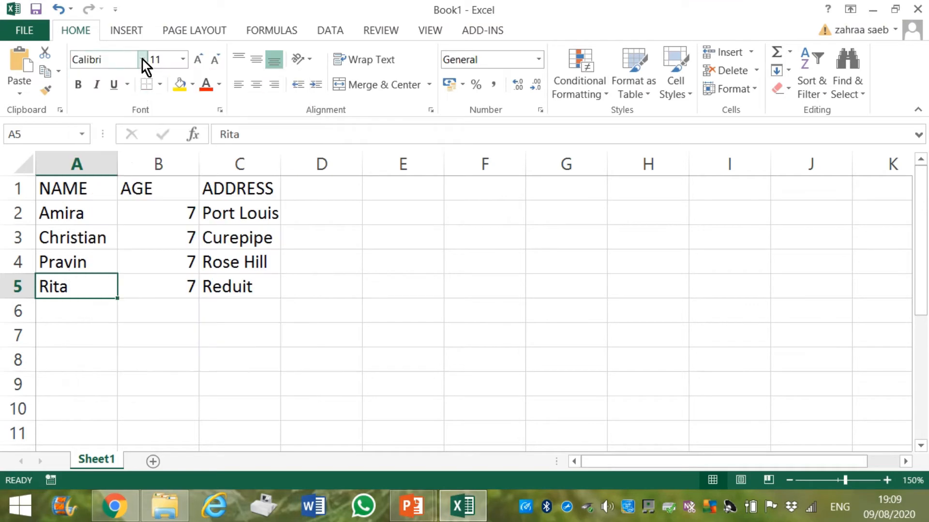
pyautogui.click(141, 59)
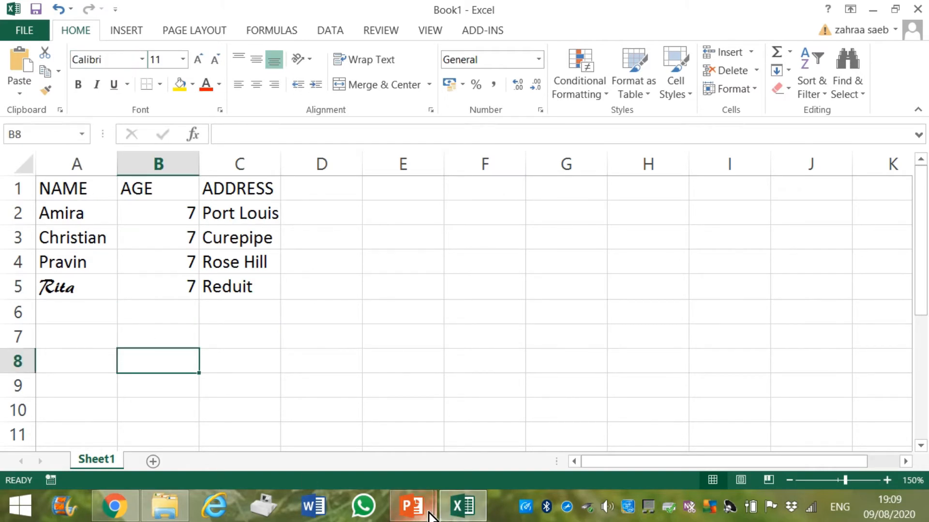
# Switch to PowerPoint and show slide 7 on changing a cell's font size
pyautogui.click(412, 506)
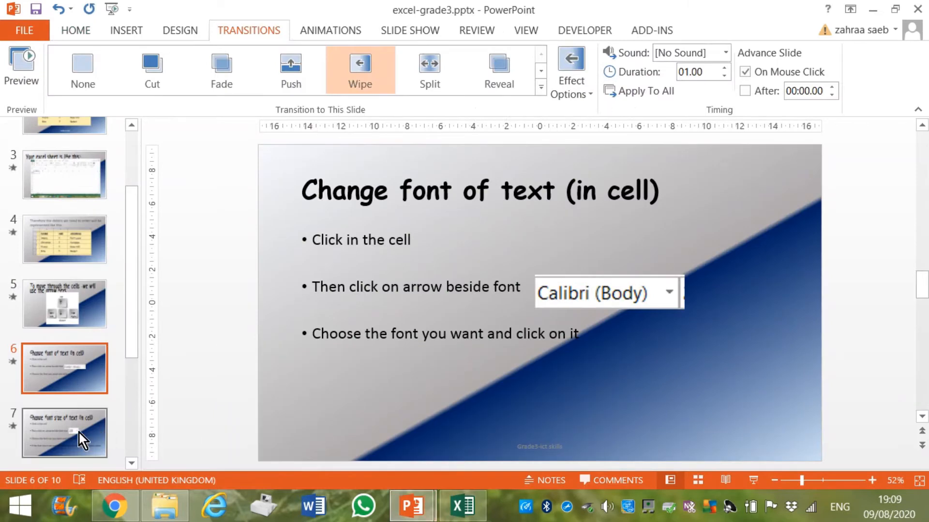
pyautogui.click(64, 432)
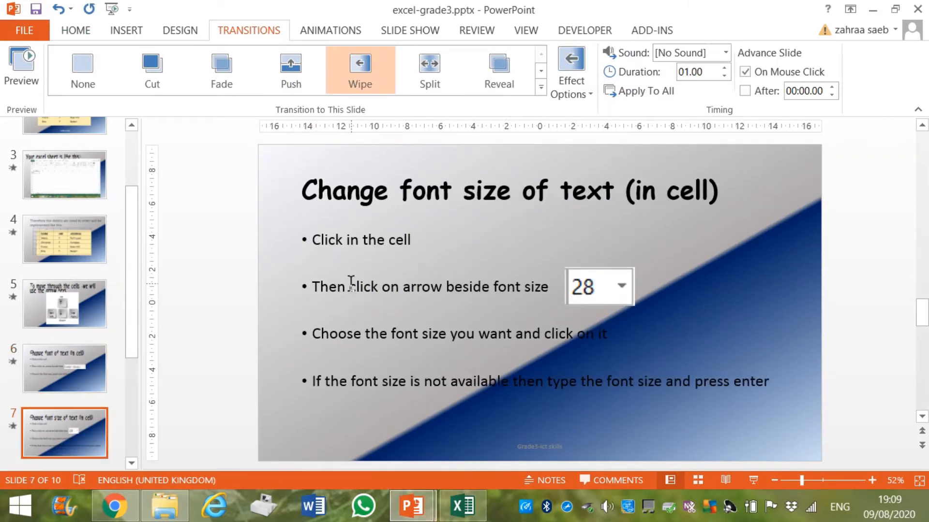
pyautogui.moveTo(349, 279)
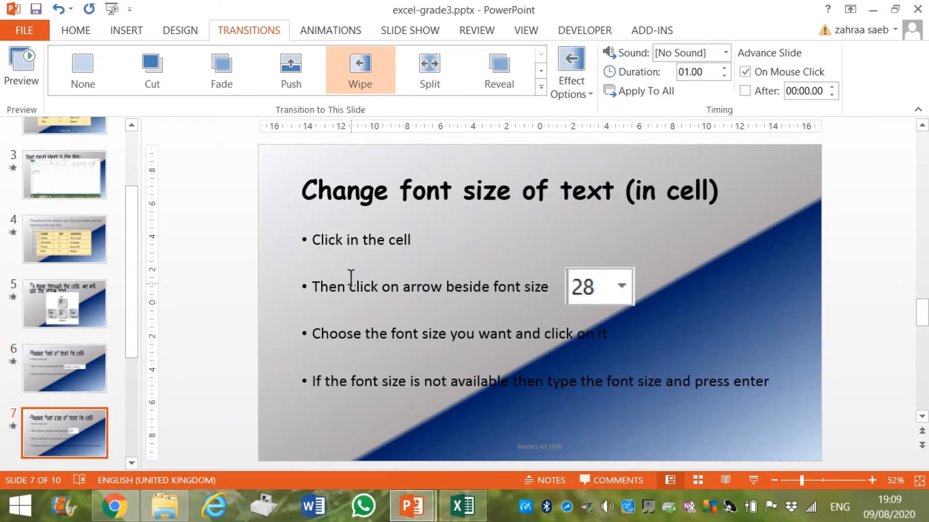
pyautogui.moveTo(427, 255)
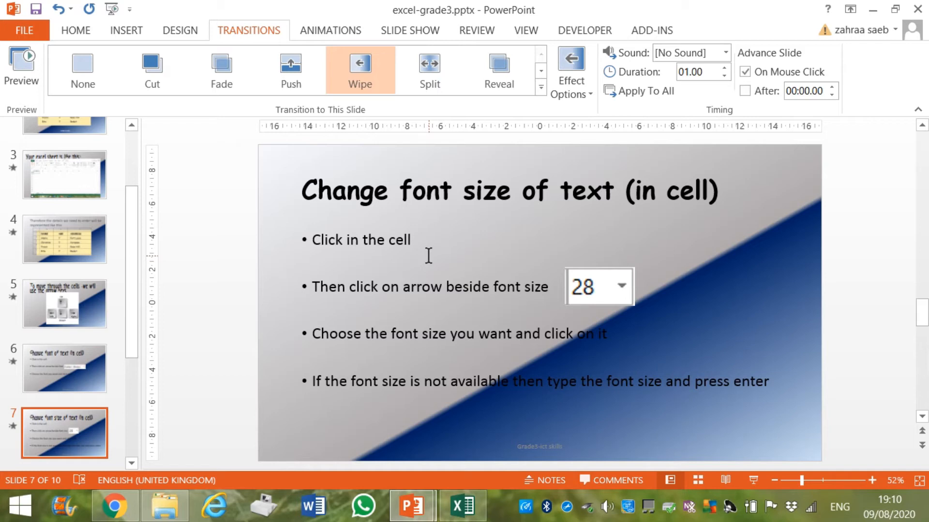
pyautogui.moveTo(621, 296)
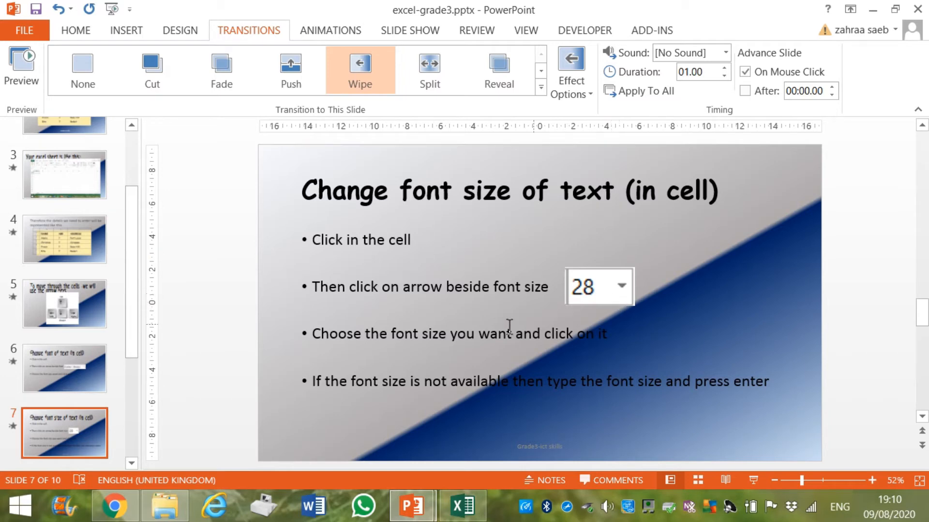
pyautogui.moveTo(444, 338)
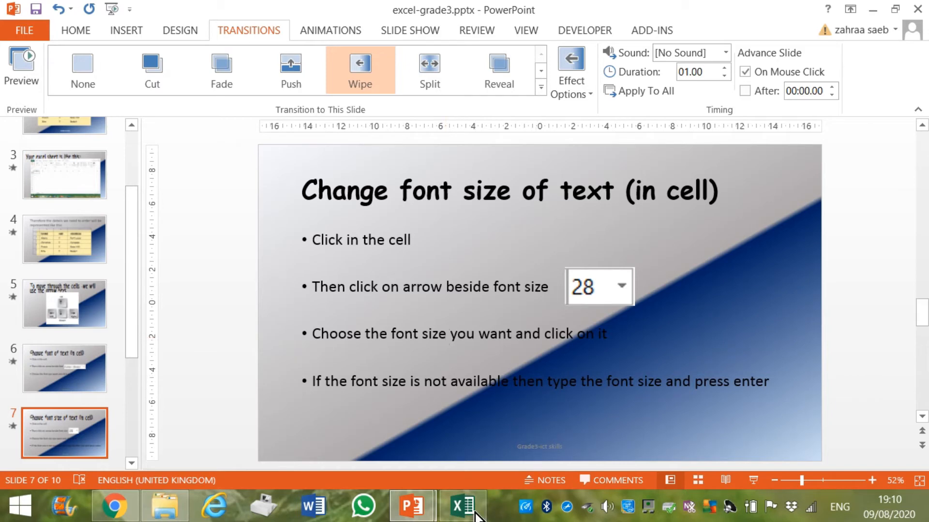
pyautogui.moveTo(411, 506)
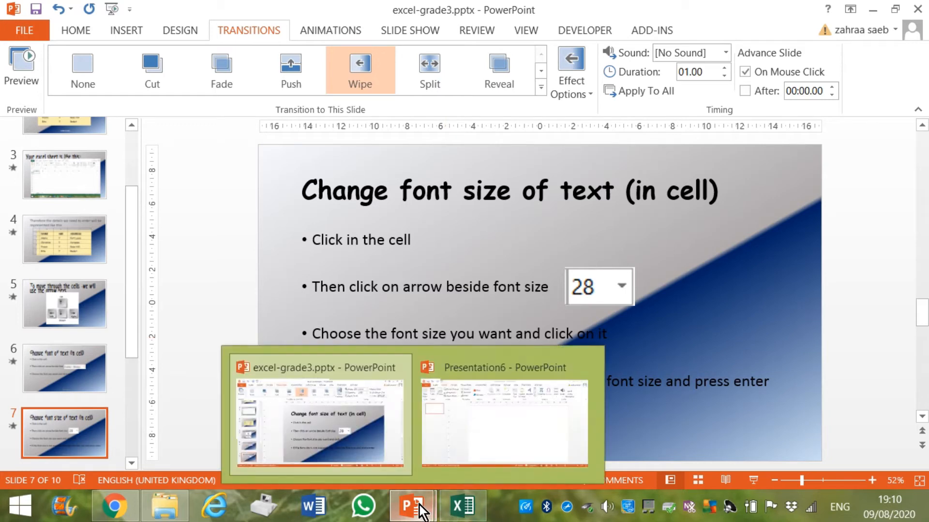
# Set the ADDRESS heading in cell C1 to font size 28
pyautogui.click(461, 506)
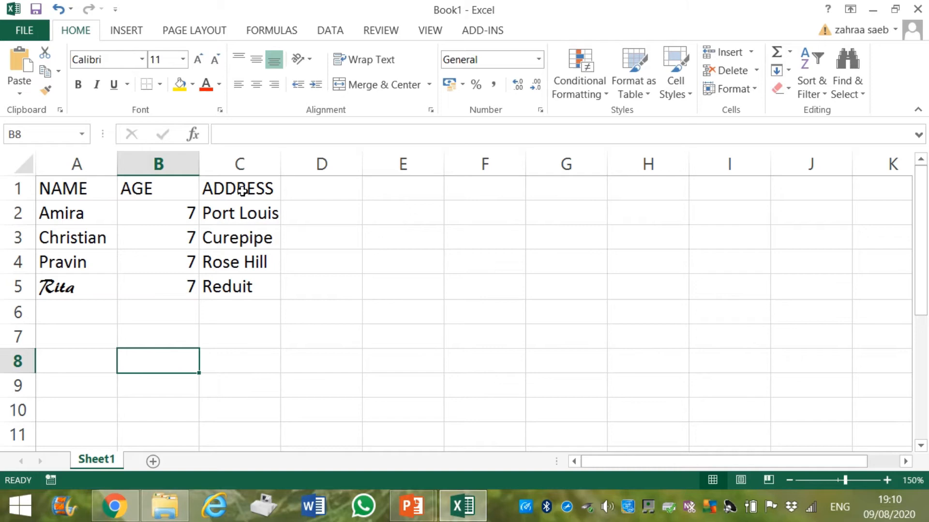
pyautogui.click(238, 188)
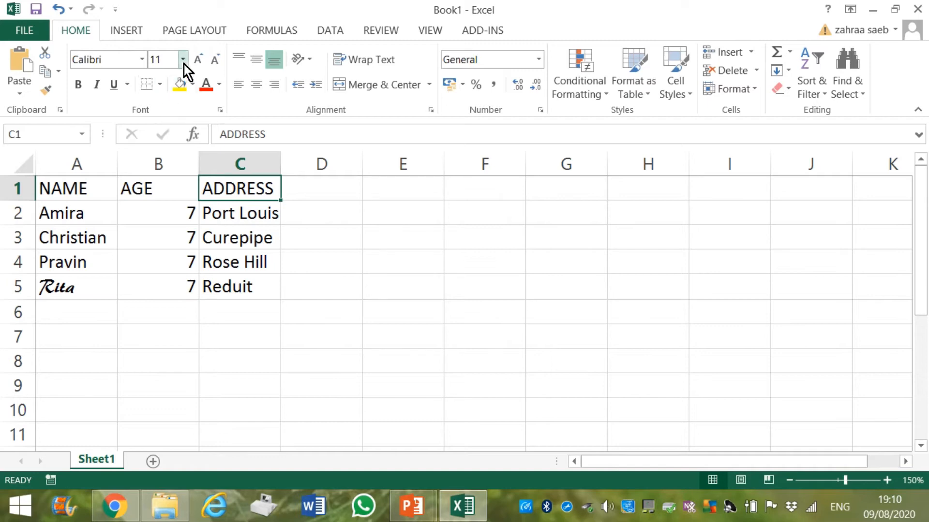
pyautogui.click(183, 58)
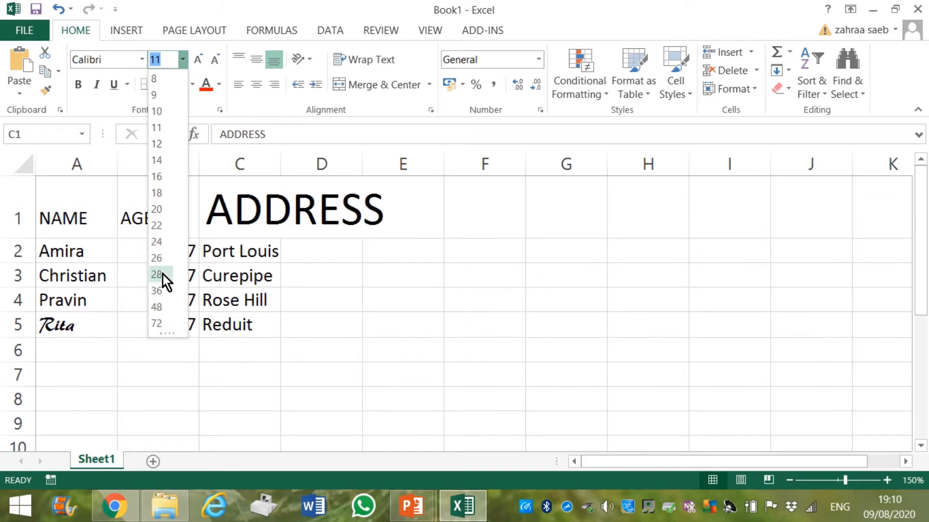
pyautogui.click(157, 274)
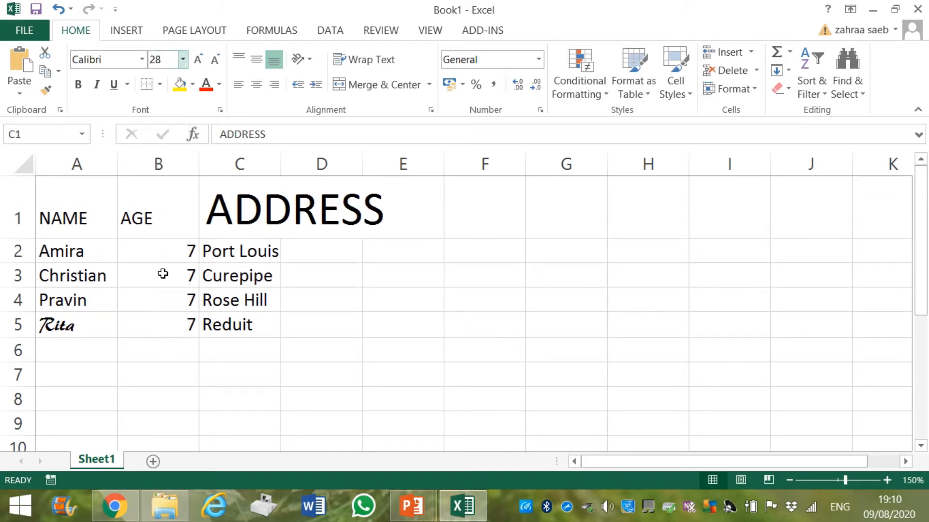
pyautogui.click(239, 211)
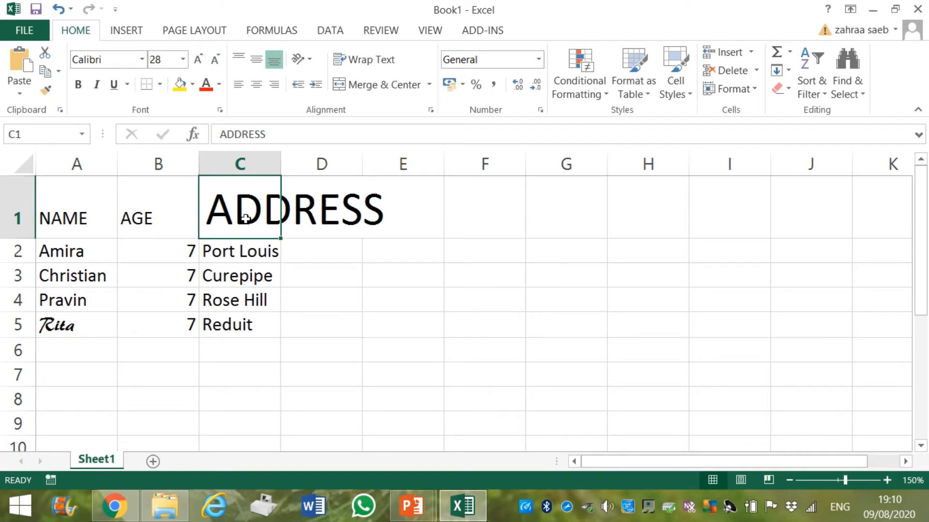
pyautogui.moveTo(378, 184)
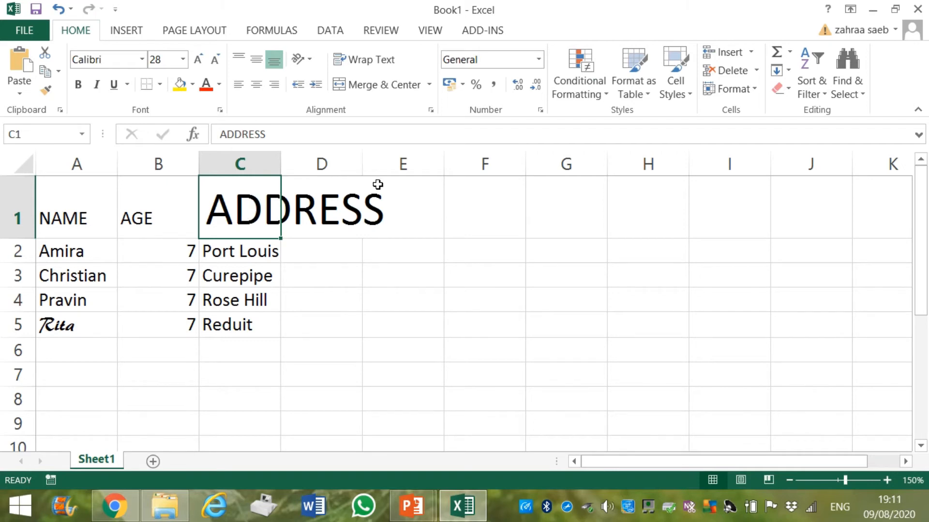
pyautogui.moveTo(391, 196)
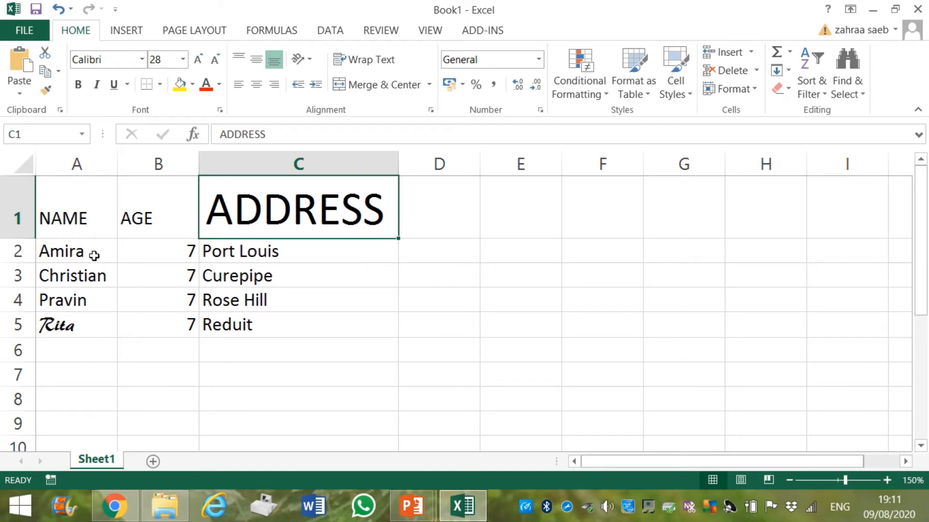
# Make Amira's name in cell A2 font size 15
pyautogui.click(76, 251)
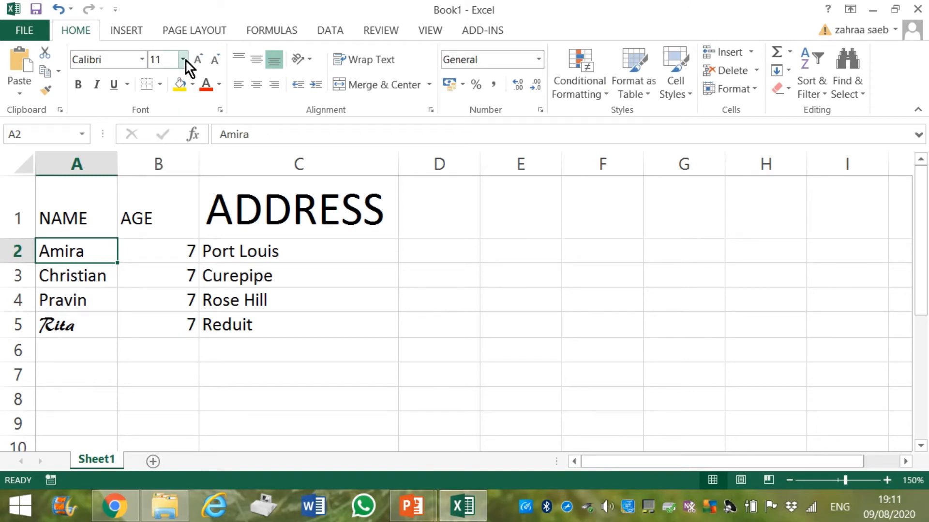
pyautogui.click(184, 59)
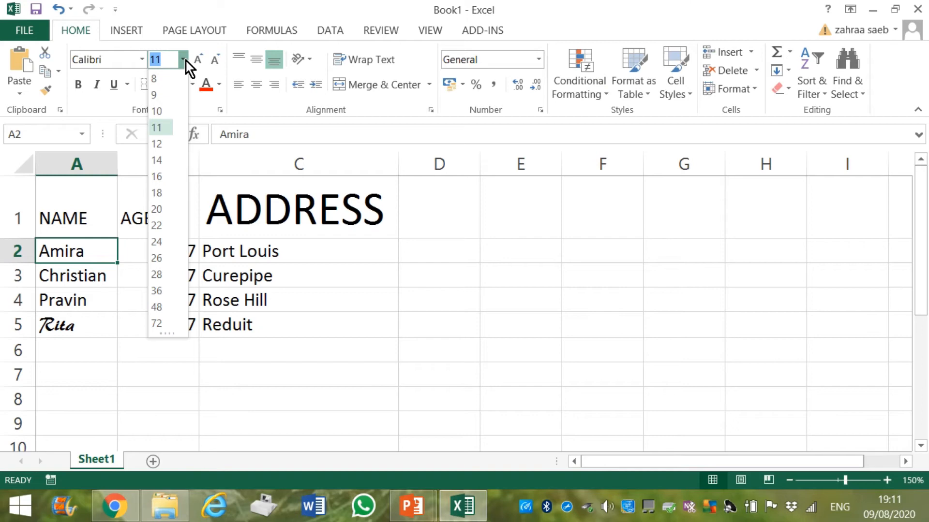
pyautogui.moveTo(179, 161)
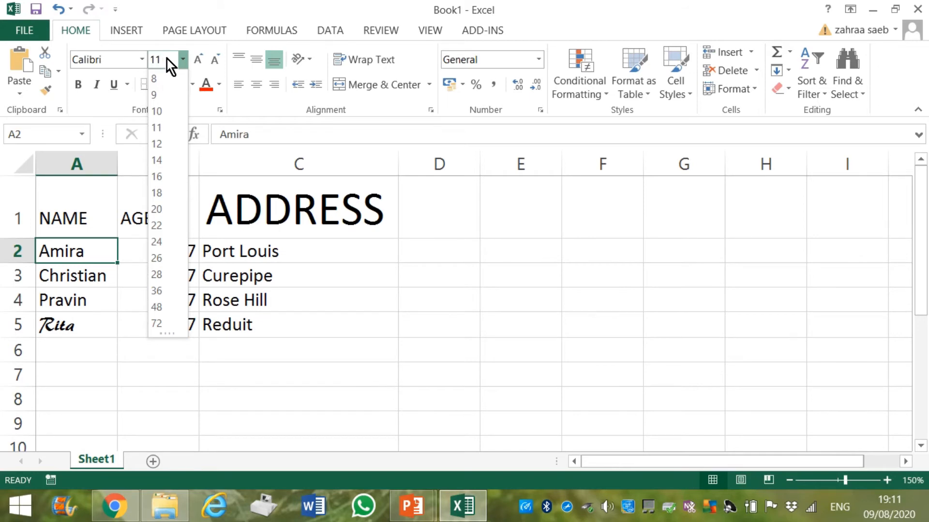
pyautogui.write('1')
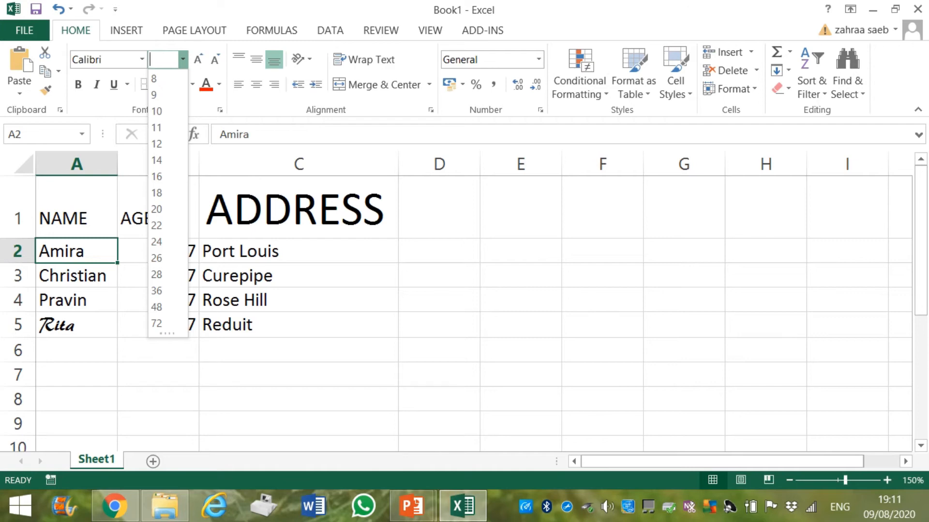
pyautogui.write('15')
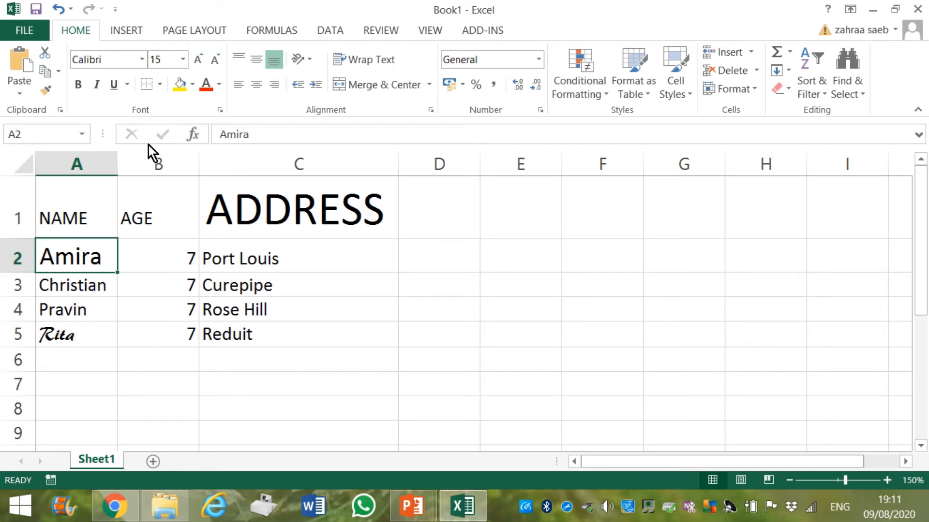
pyautogui.moveTo(441, 483)
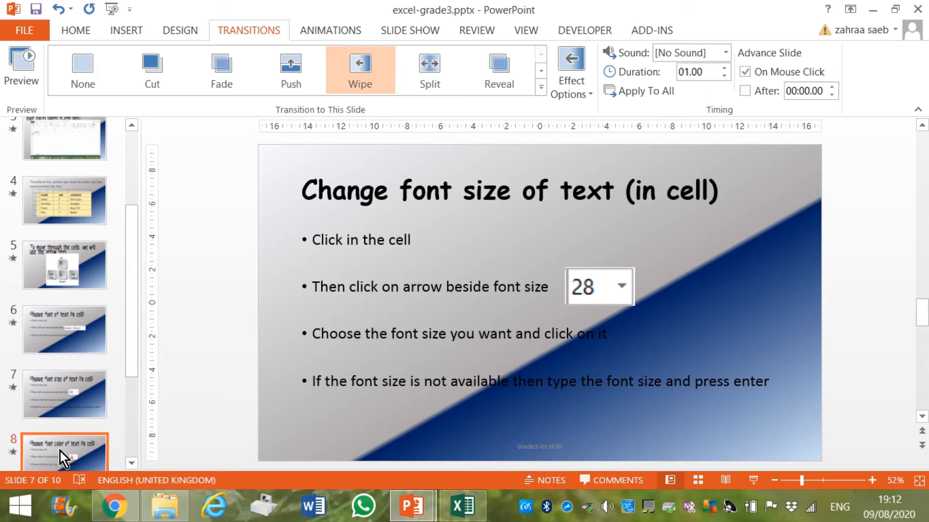
# View slide 8 on font colour, then bring the Excel workbook back
pyautogui.click(64, 451)
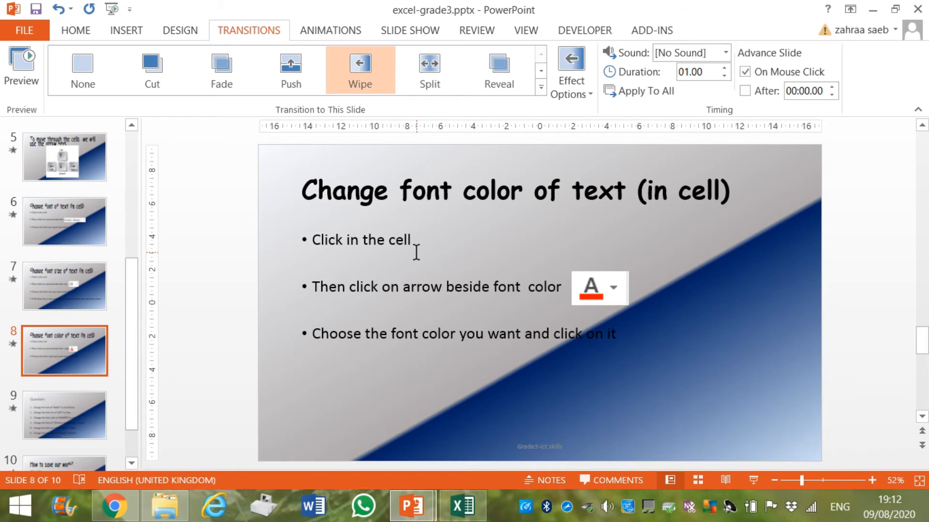
pyautogui.moveTo(419, 509)
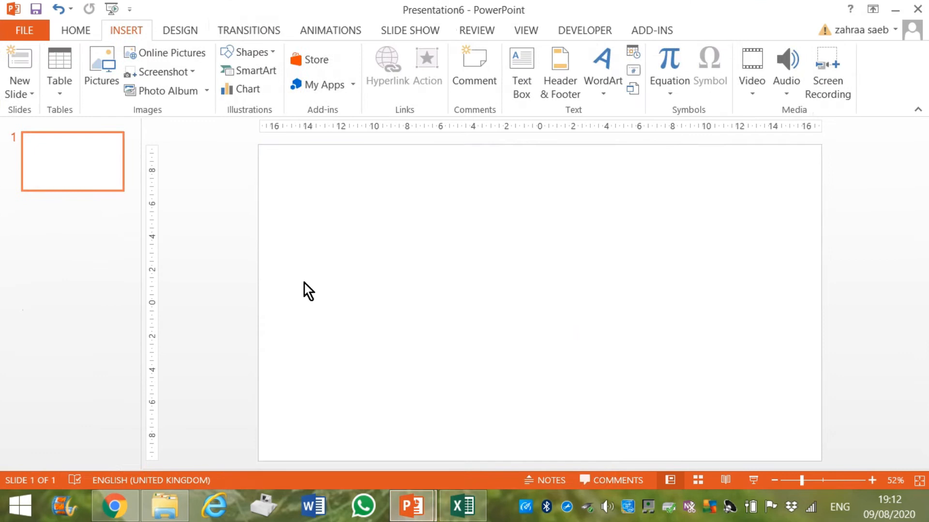
pyautogui.click(462, 506)
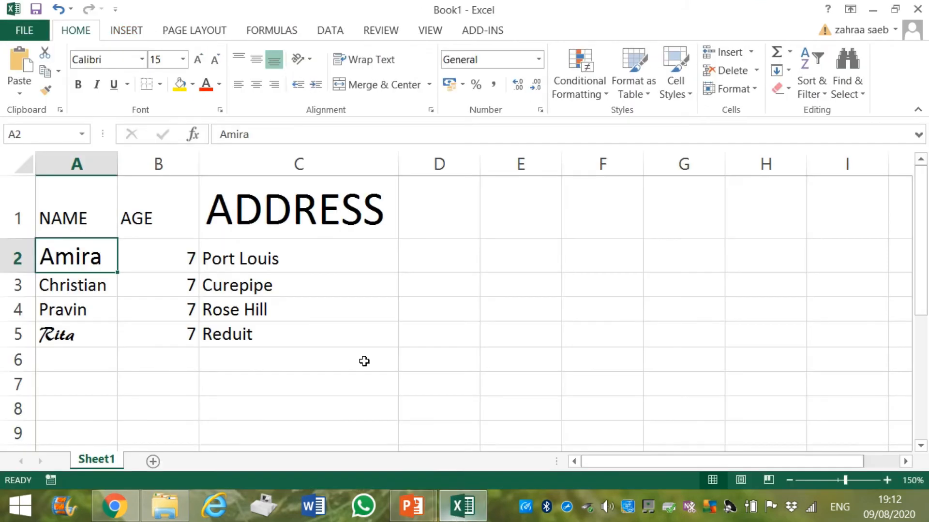
pyautogui.moveTo(183, 292)
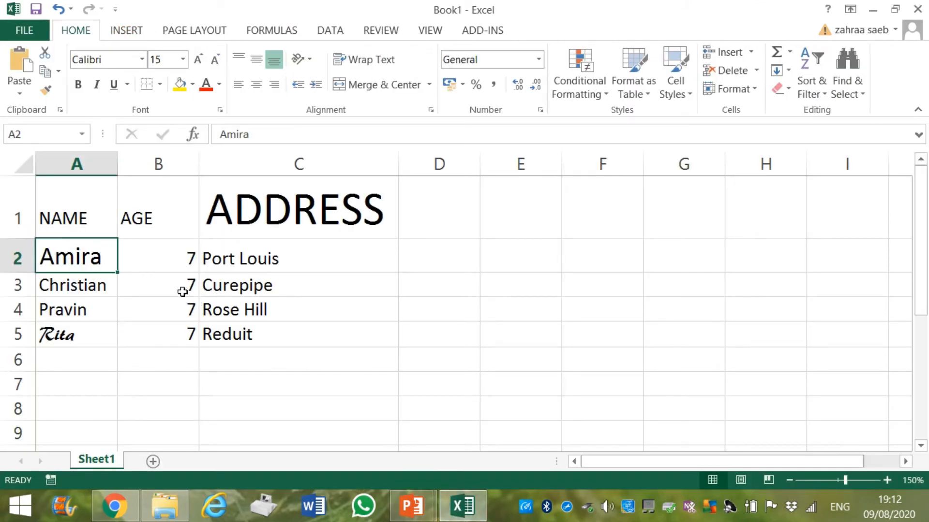
pyautogui.moveTo(180, 261)
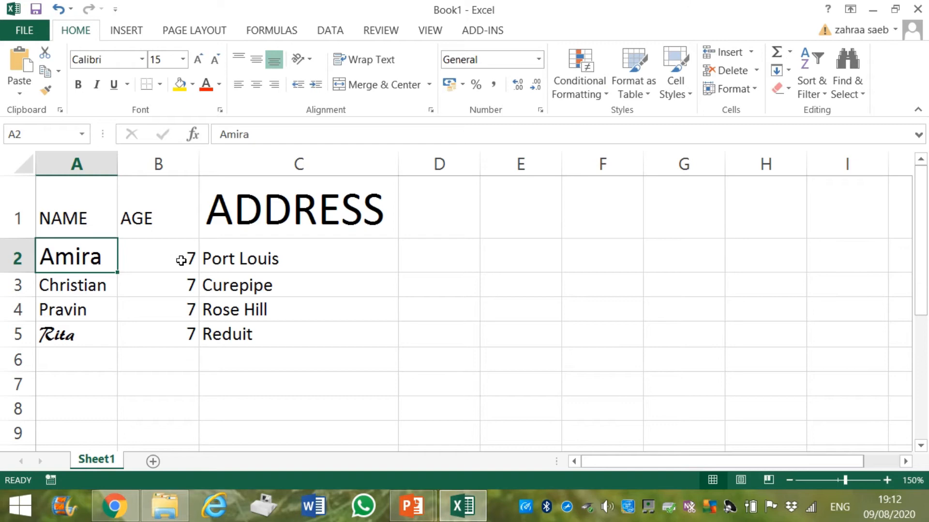
# Colour Amira's age 7 yellow, zoom the sheet in, then return to PowerPoint
pyautogui.click(158, 258)
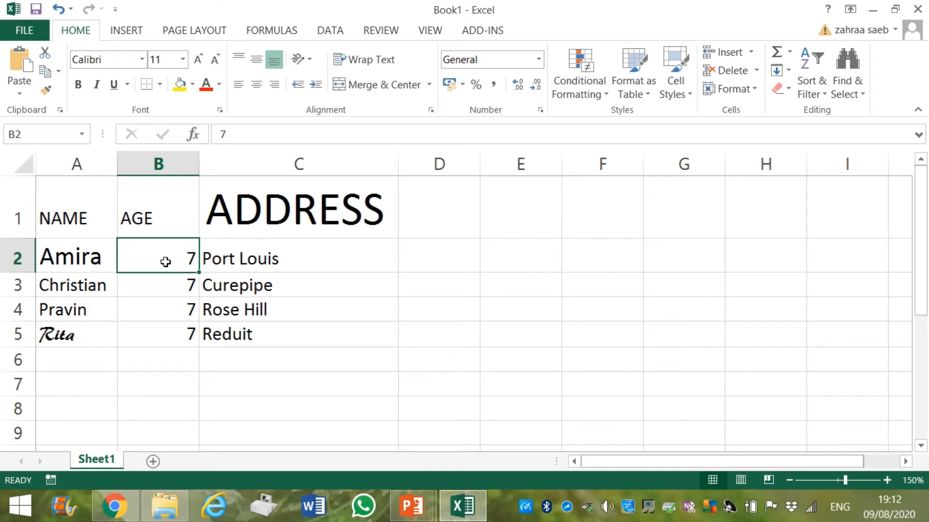
pyautogui.moveTo(237, 117)
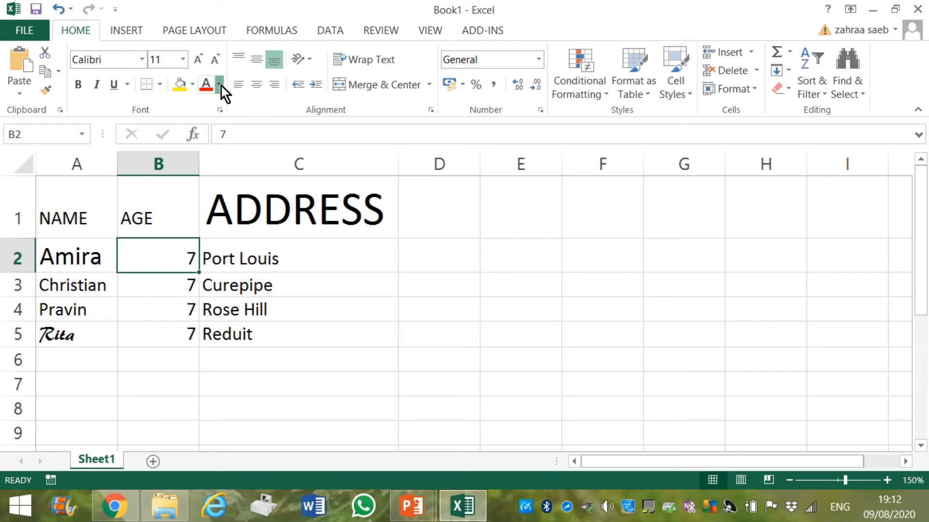
pyautogui.click(220, 85)
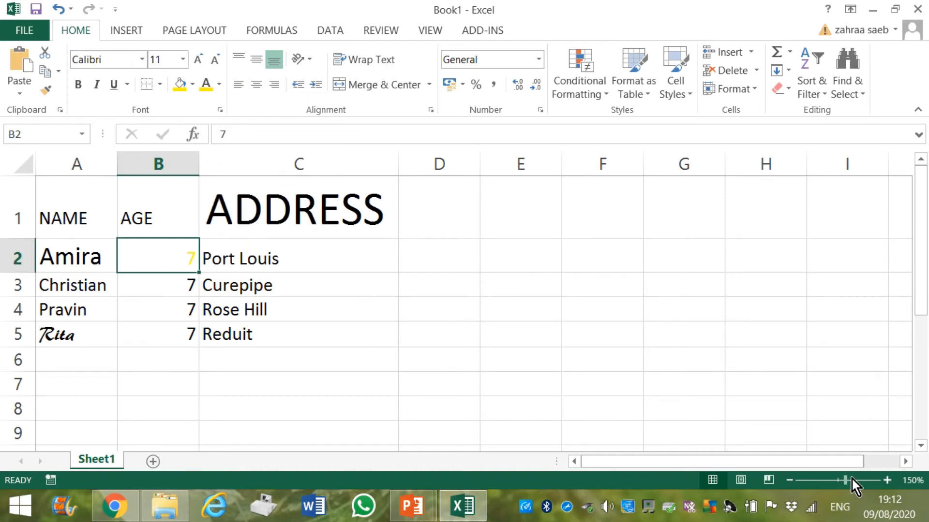
pyautogui.click(886, 480)
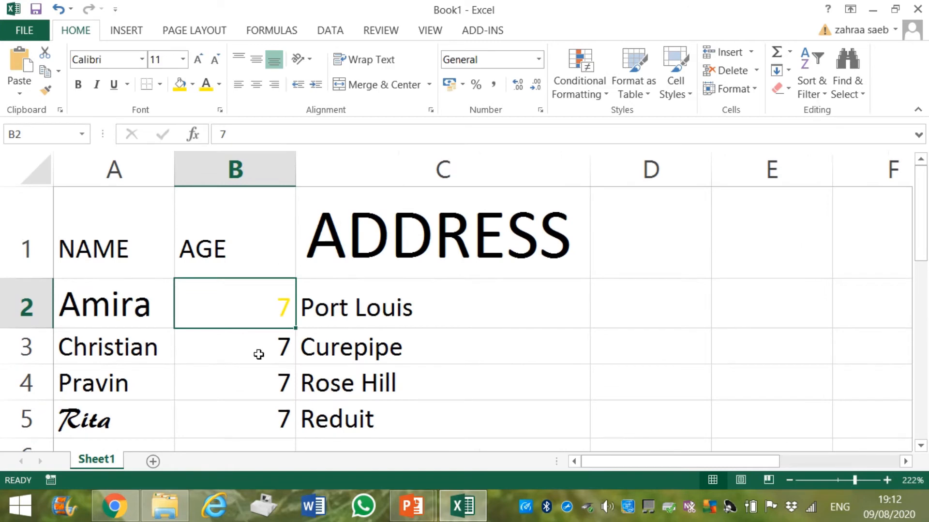
pyautogui.moveTo(902, 256)
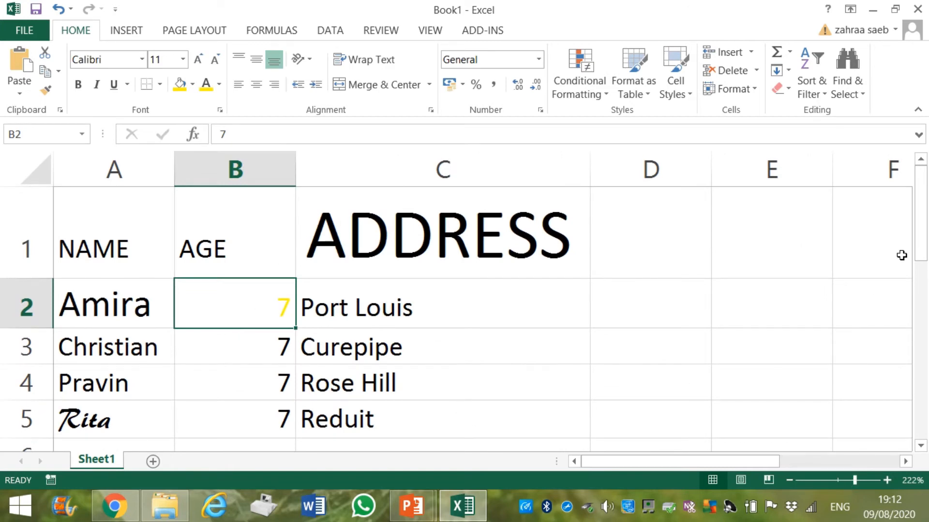
pyautogui.moveTo(923, 255)
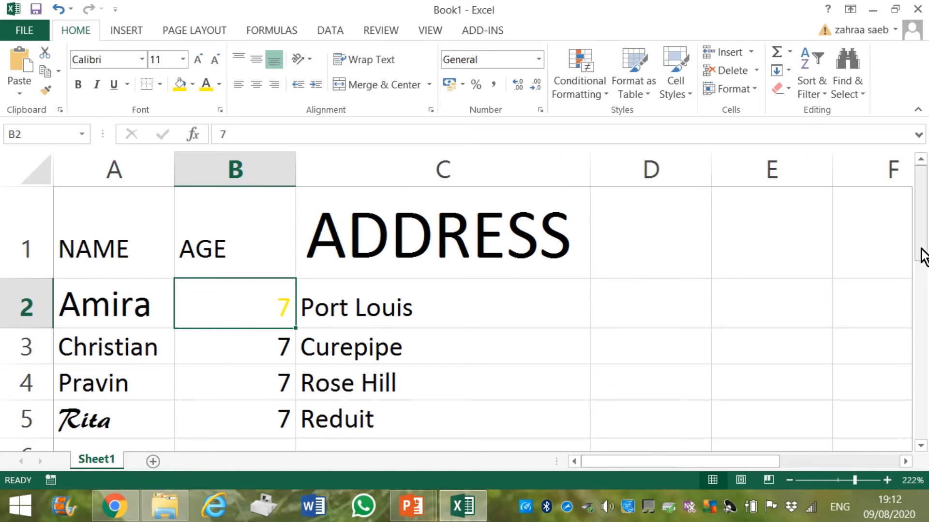
pyautogui.scroll(-3)
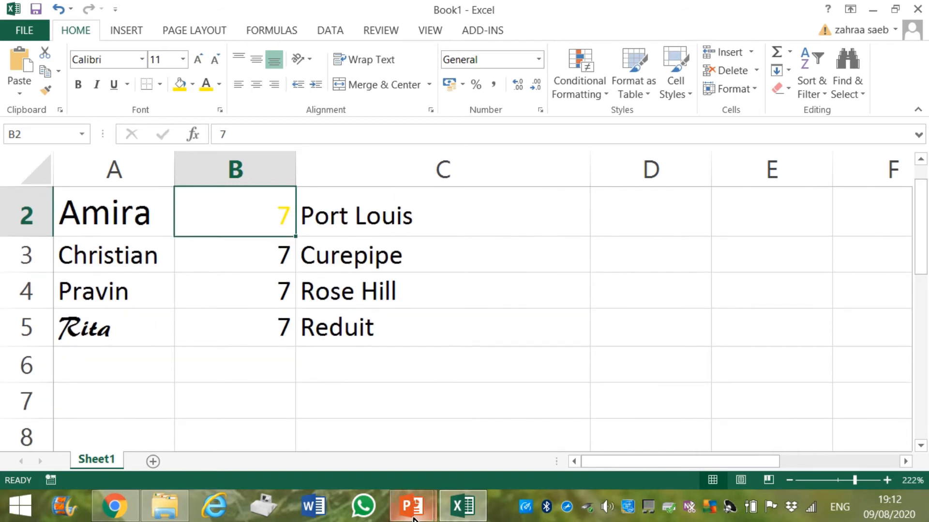
pyautogui.click(411, 507)
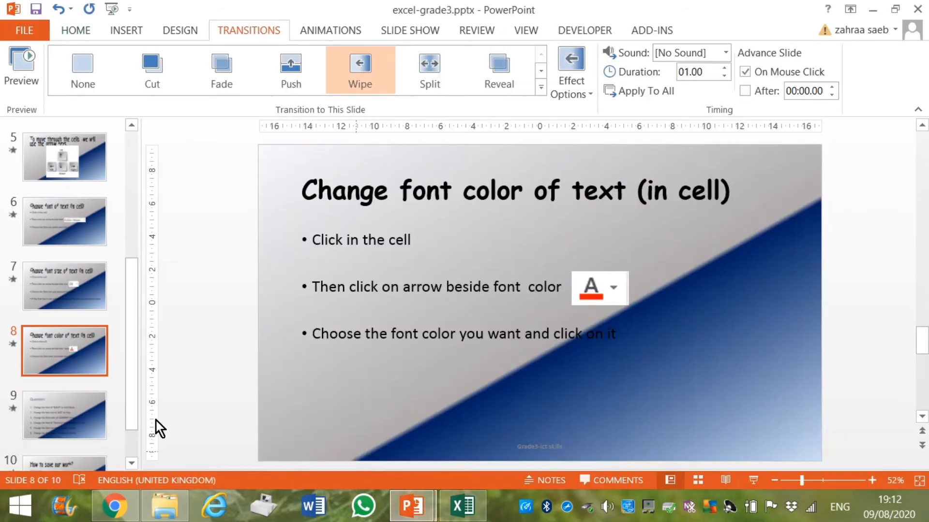
# View the six formatting tasks on PowerPoint slide 9, then return to the pupil workbook
pyautogui.click(64, 414)
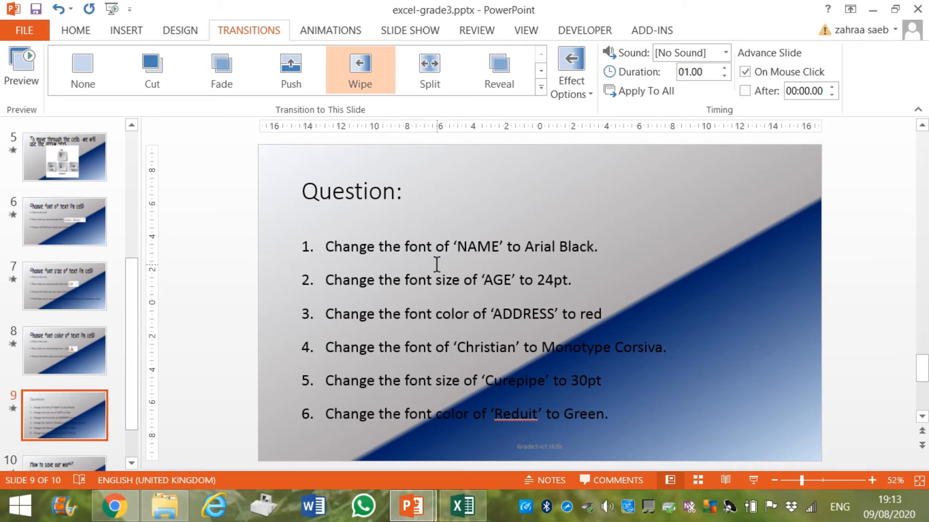
pyautogui.moveTo(490, 258)
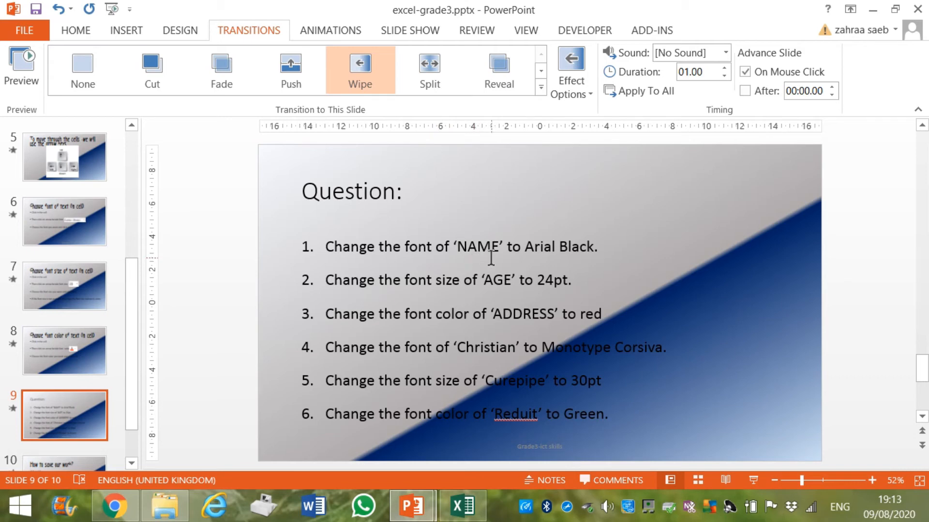
pyautogui.moveTo(579, 262)
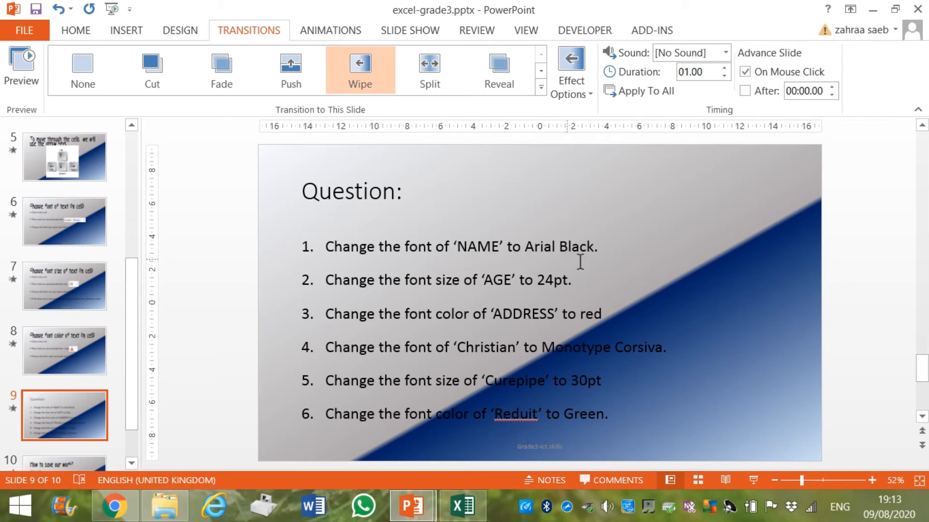
pyautogui.moveTo(412, 506)
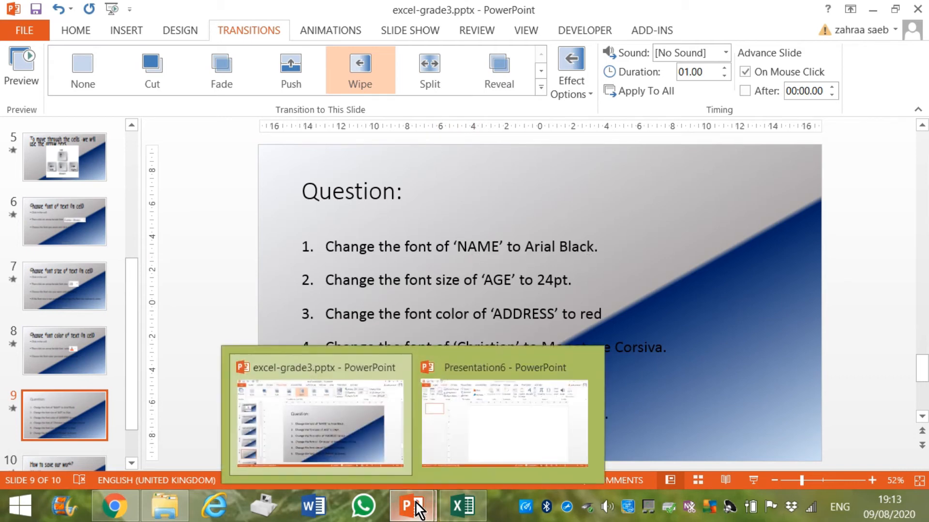
pyautogui.click(462, 507)
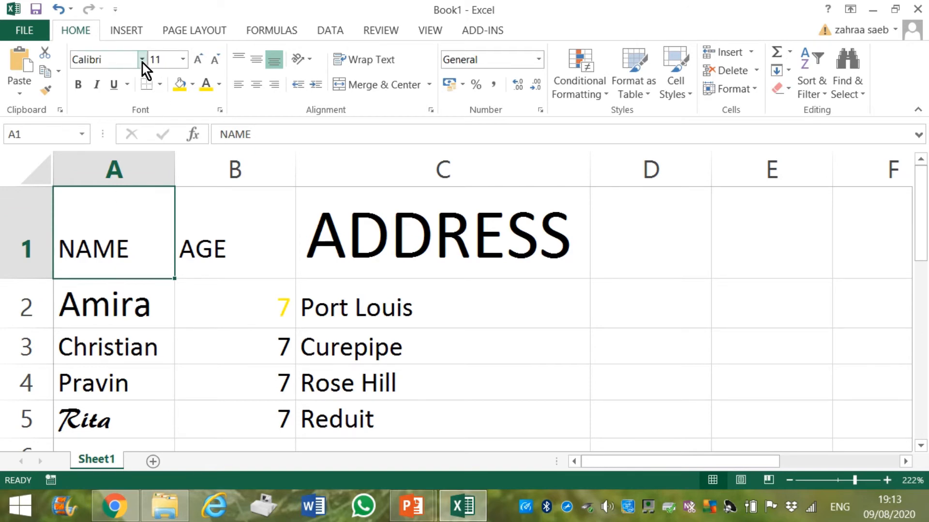
# Apply Arial Black to the NAME heading and recheck the task slide
pyautogui.click(143, 59)
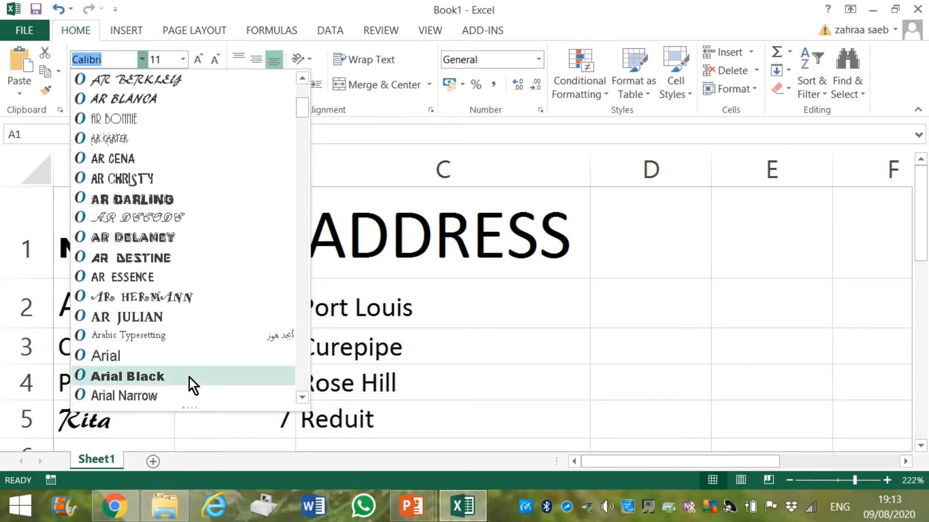
pyautogui.click(128, 377)
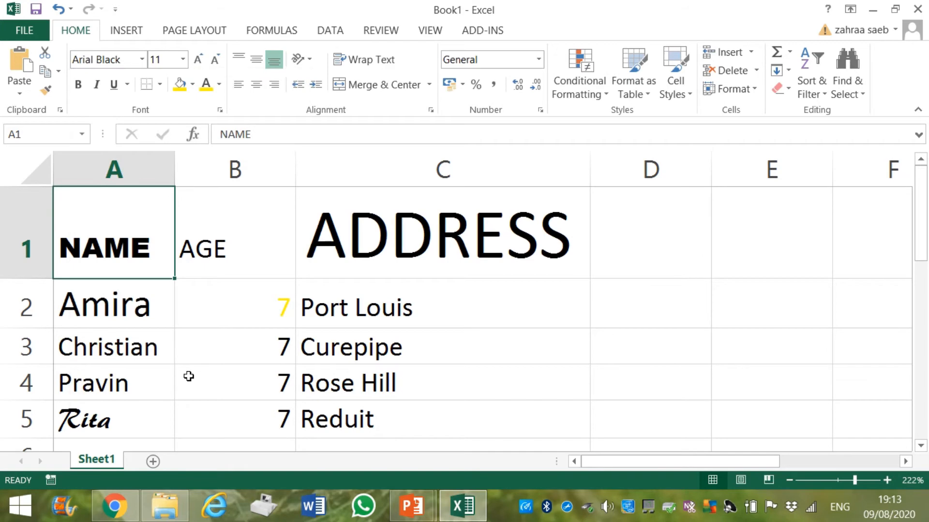
pyautogui.moveTo(411, 506)
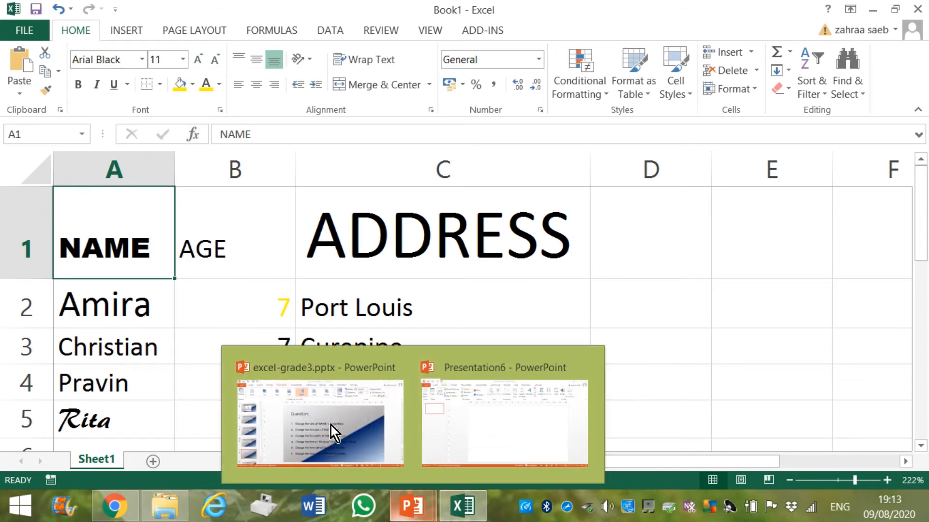
pyautogui.click(319, 425)
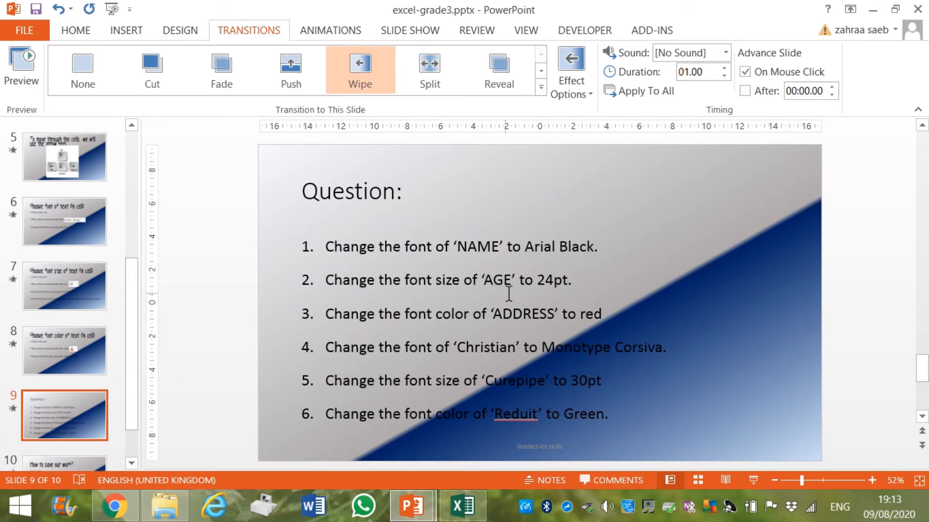
pyautogui.moveTo(430, 489)
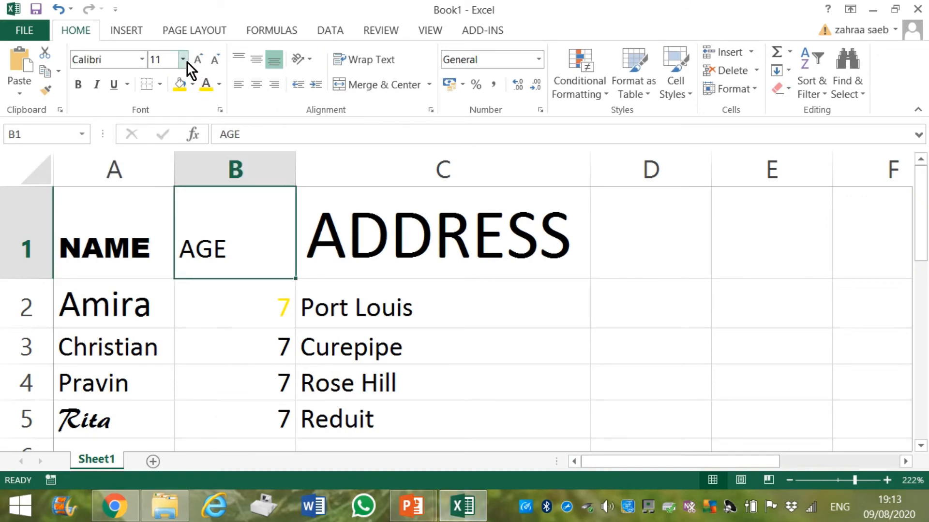
# Enlarge the AGE heading to 24pt and turn the ADDRESS heading red
pyautogui.click(182, 59)
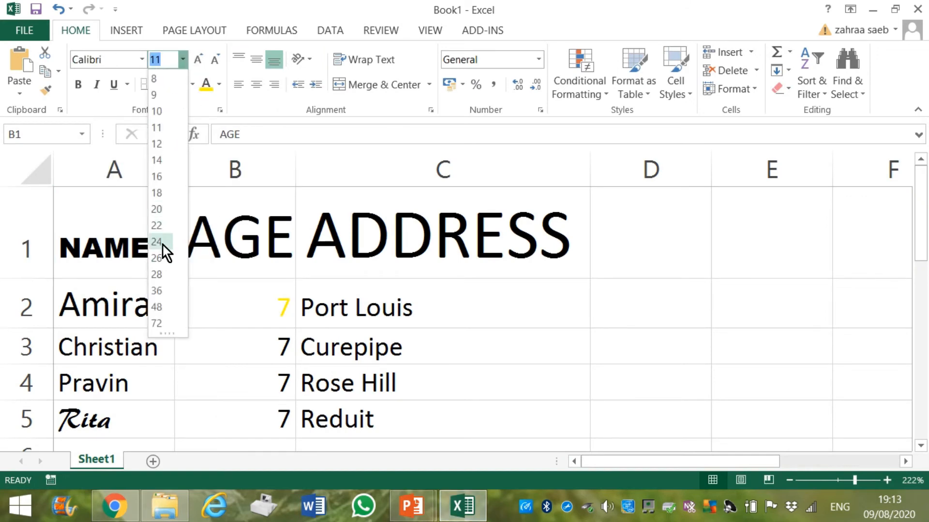
pyautogui.click(156, 241)
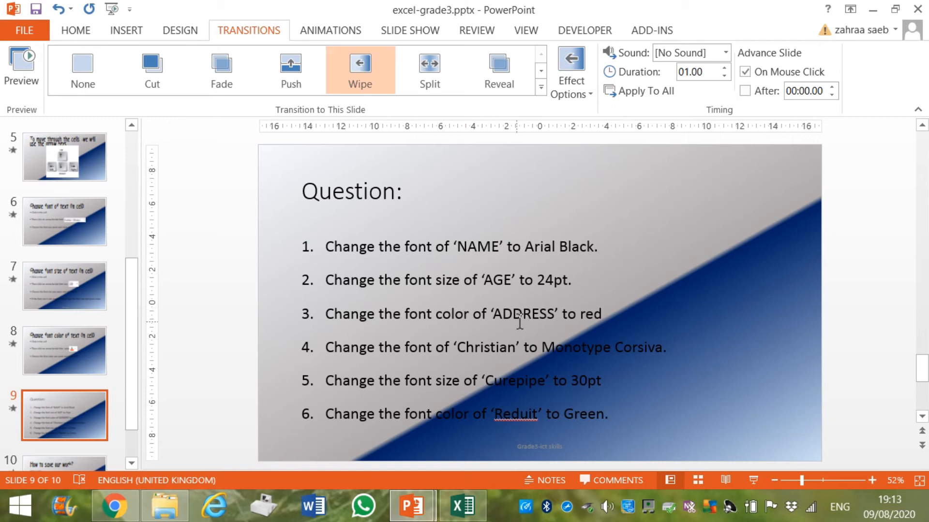
pyautogui.moveTo(480, 438)
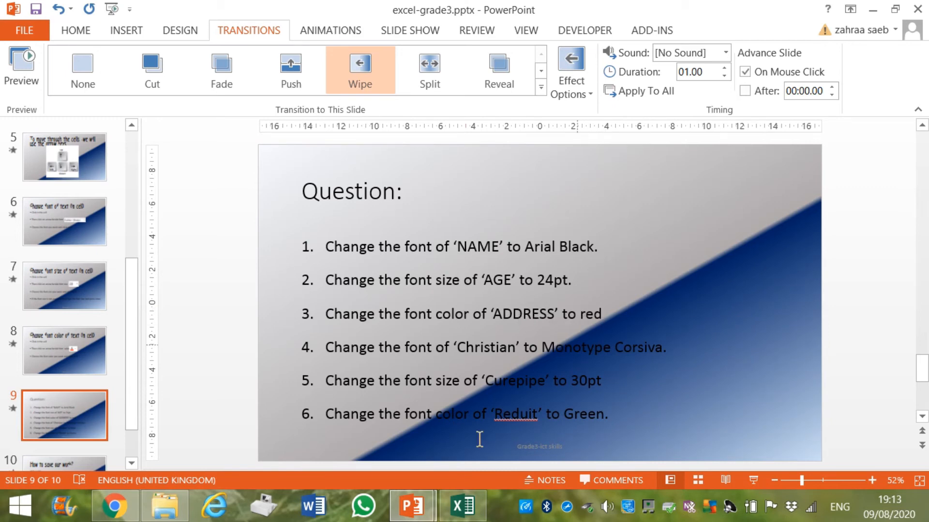
pyautogui.moveTo(411, 507)
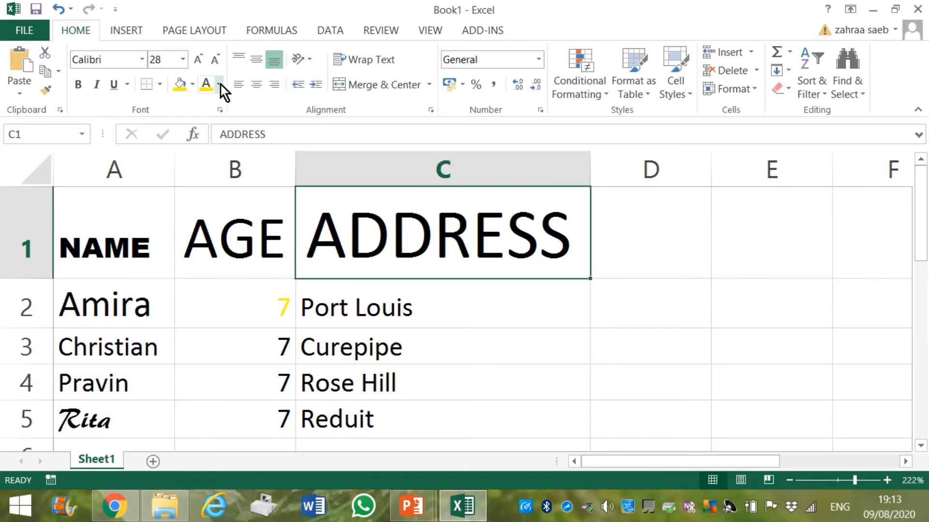
pyautogui.click(220, 84)
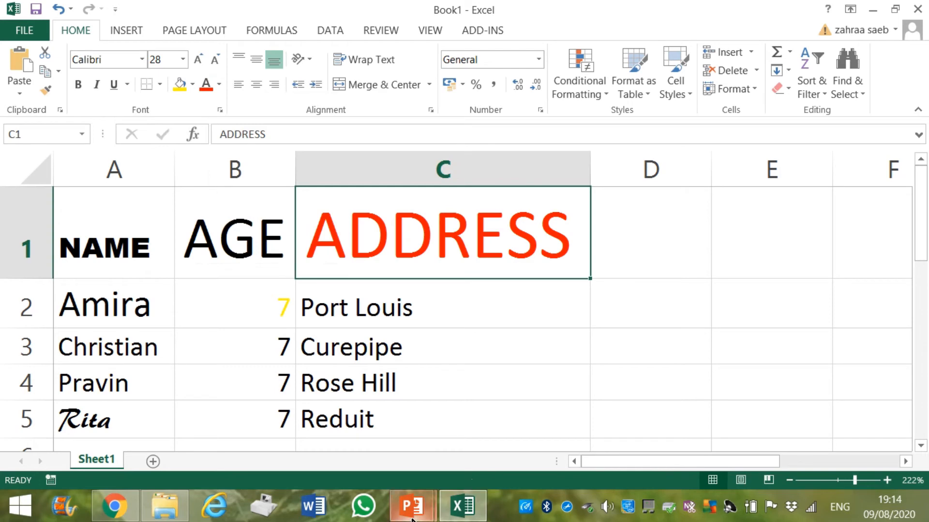
pyautogui.click(411, 506)
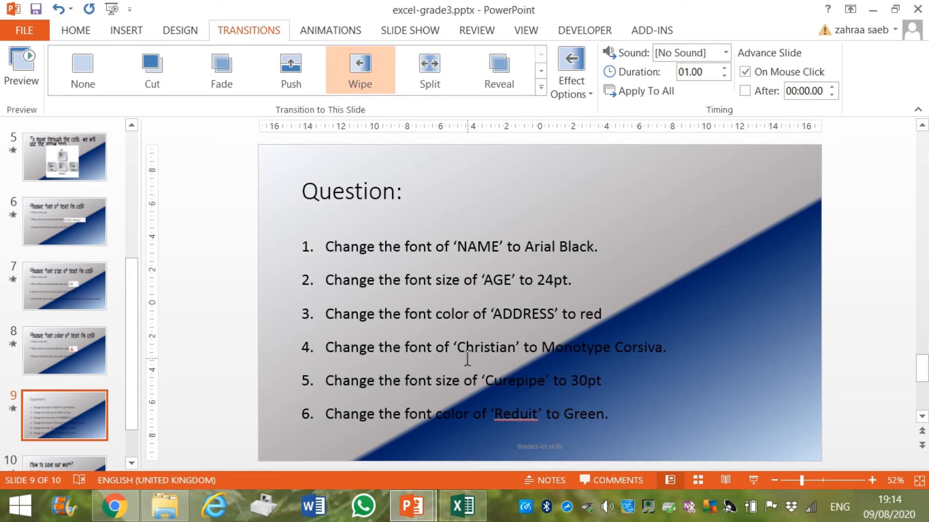
pyautogui.moveTo(574, 359)
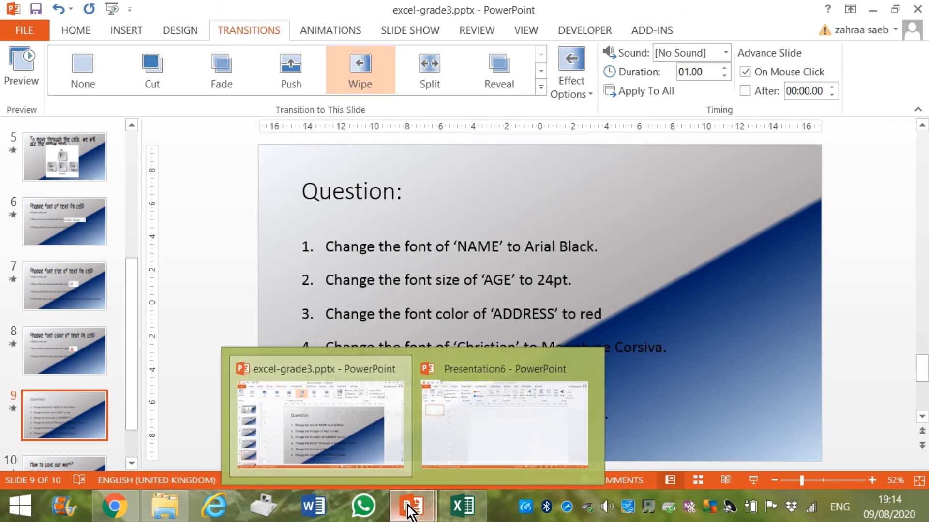
pyautogui.click(462, 506)
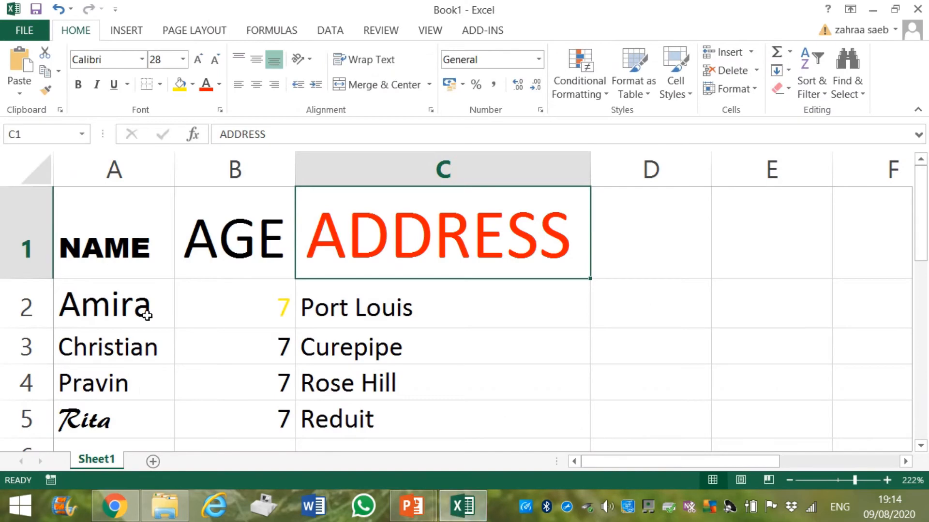
pyautogui.click(113, 347)
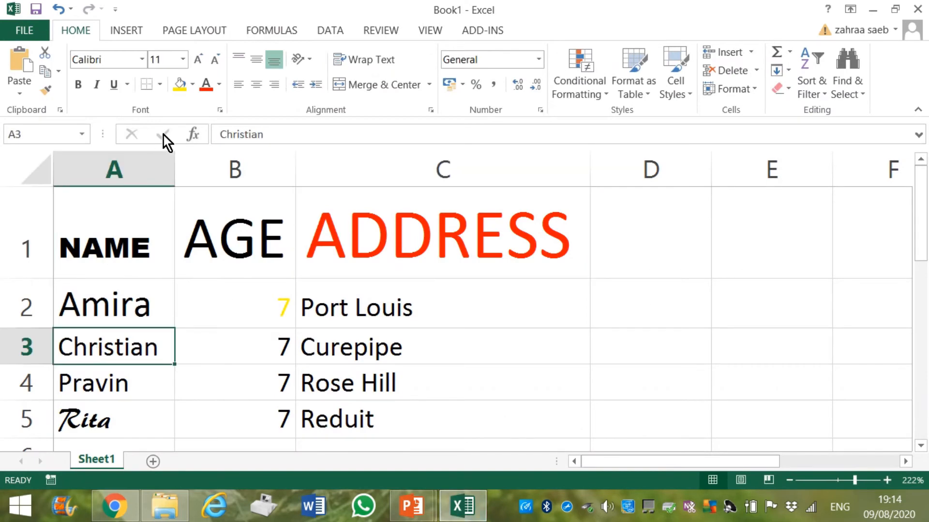
# Apply Monotype Corsiva to Christian in A3, then check the task slide and return
pyautogui.click(141, 59)
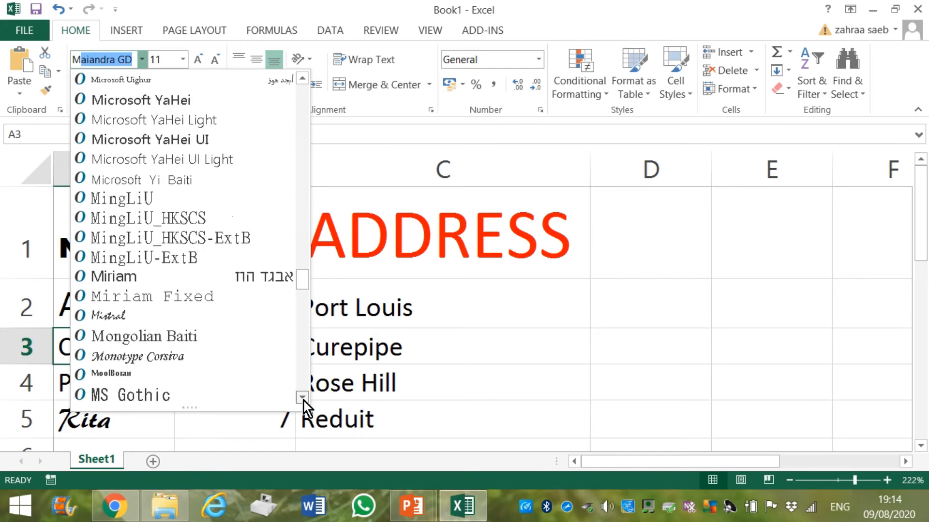
pyautogui.click(146, 356)
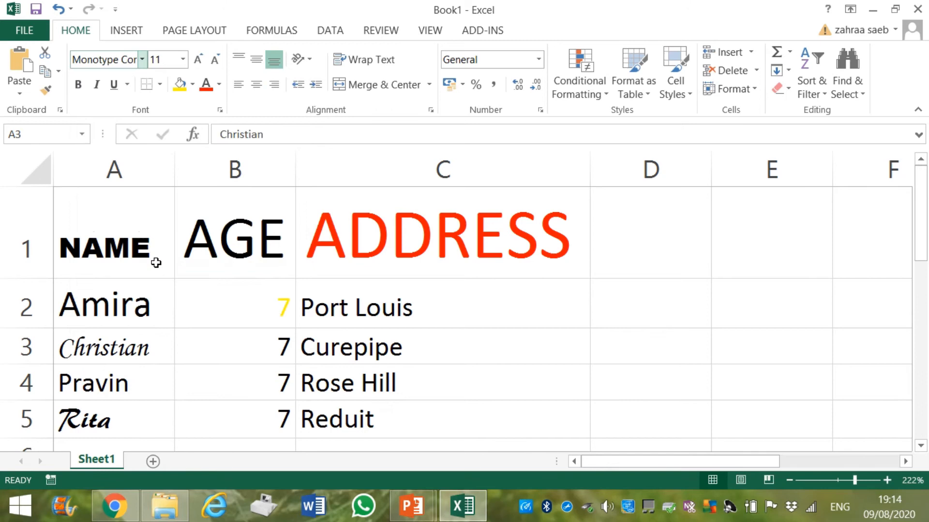
pyautogui.click(113, 346)
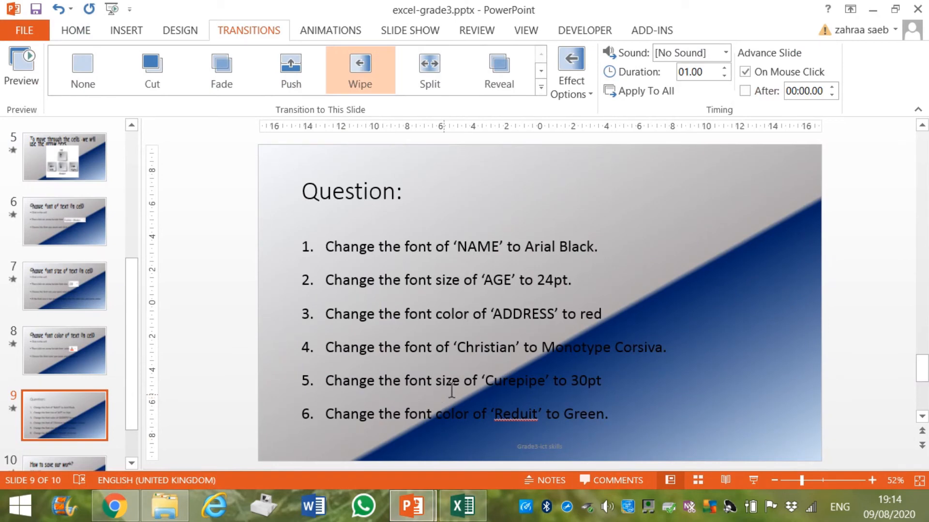
pyautogui.moveTo(546, 391)
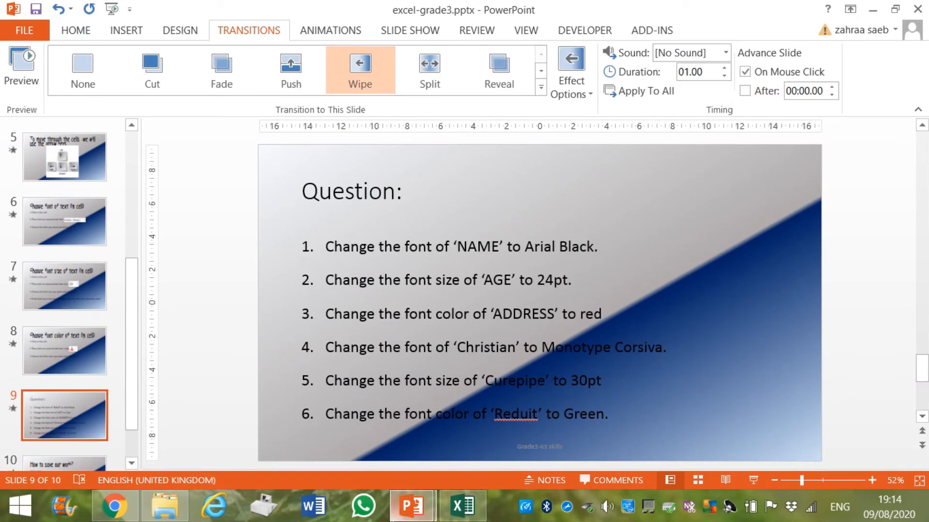
pyautogui.click(461, 506)
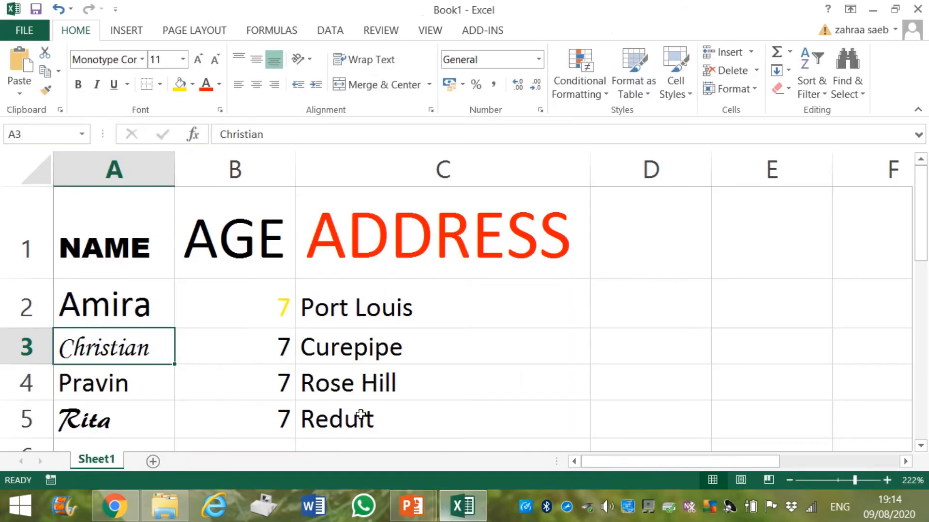
# Set Curepipe in cell C3 to a 30 point font size
pyautogui.click(350, 347)
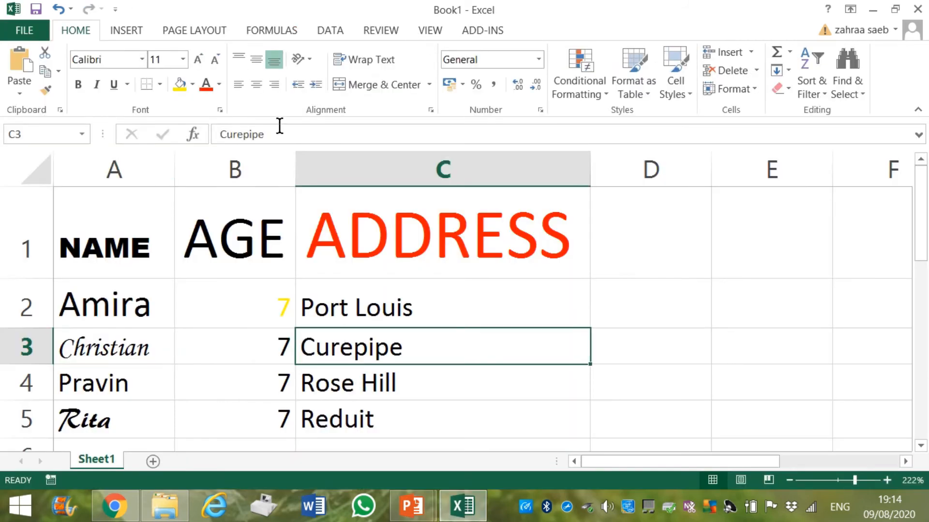
pyautogui.click(182, 59)
pyautogui.write('1')
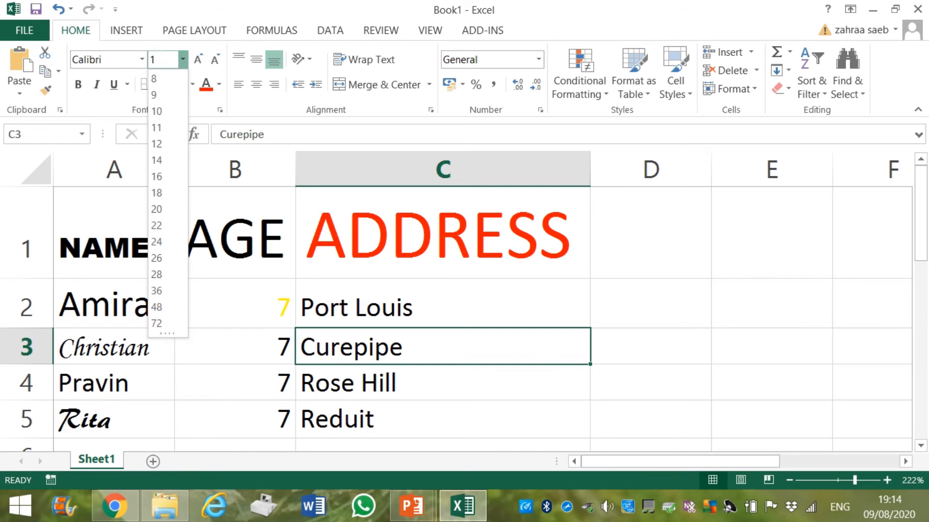
pyautogui.write('3')
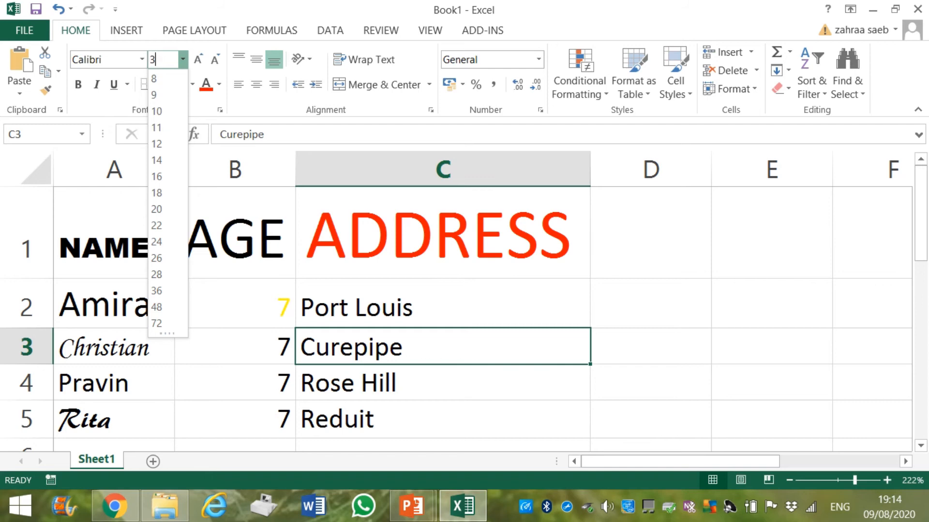
pyautogui.write('0')
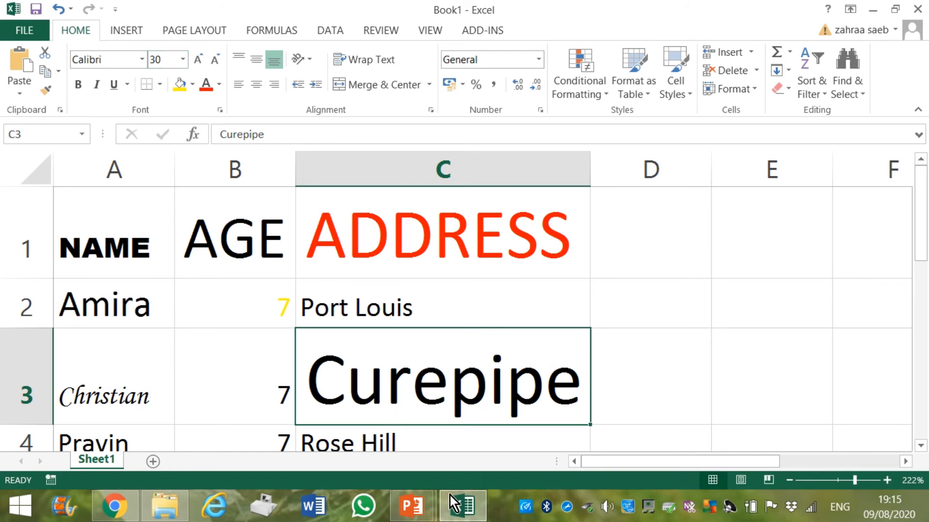
pyautogui.moveTo(410, 506)
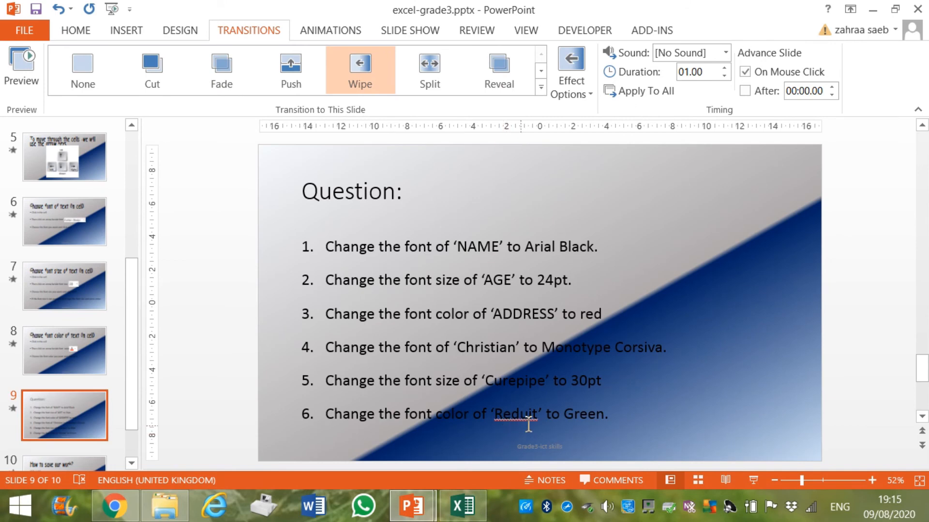
pyautogui.moveTo(565, 428)
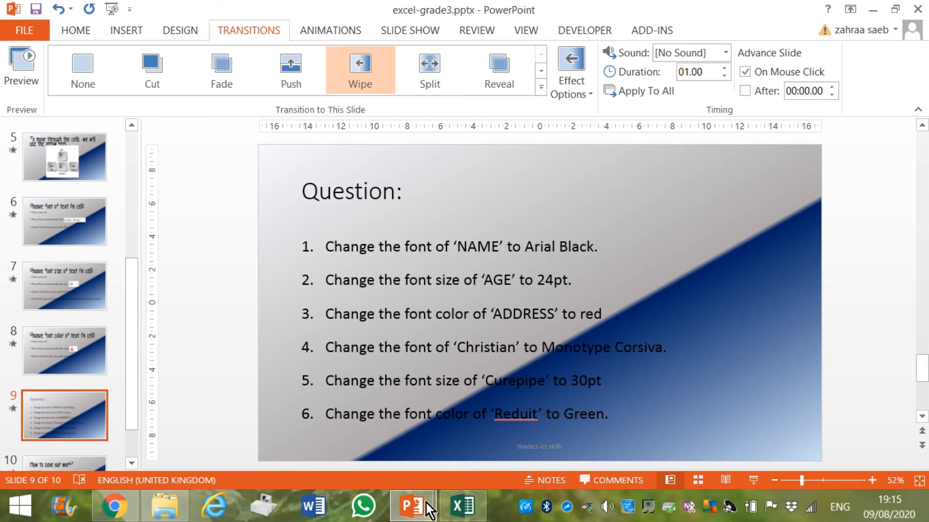
pyautogui.moveTo(414, 506)
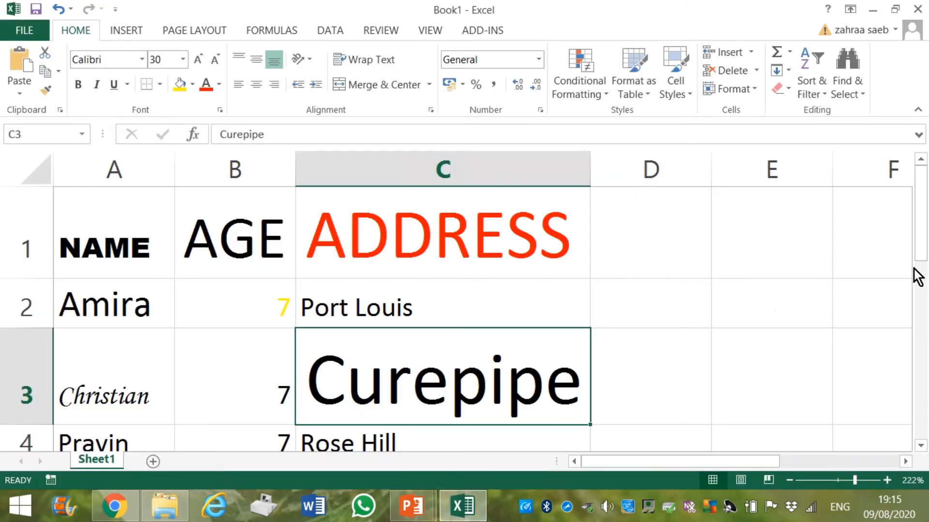
# Change the Reduit text in C5 to a green font colour
pyautogui.scroll(-3)
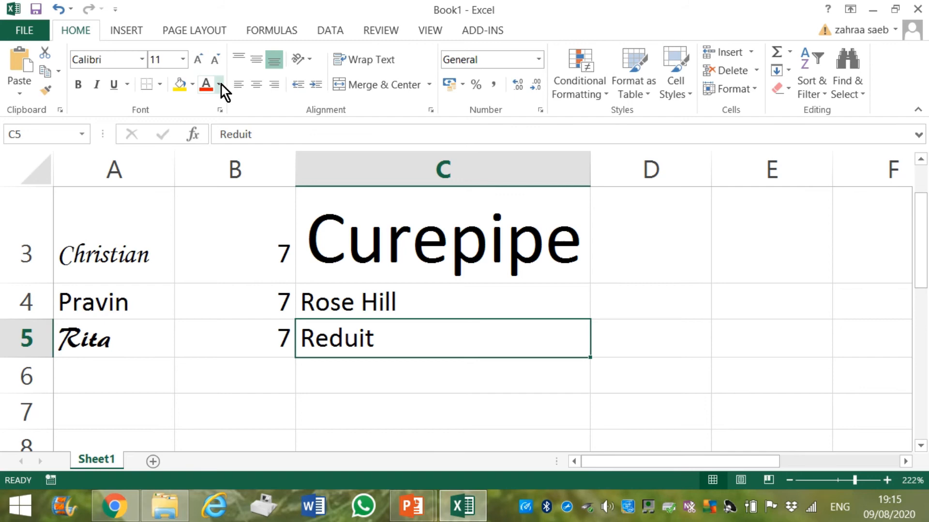
pyautogui.click(222, 85)
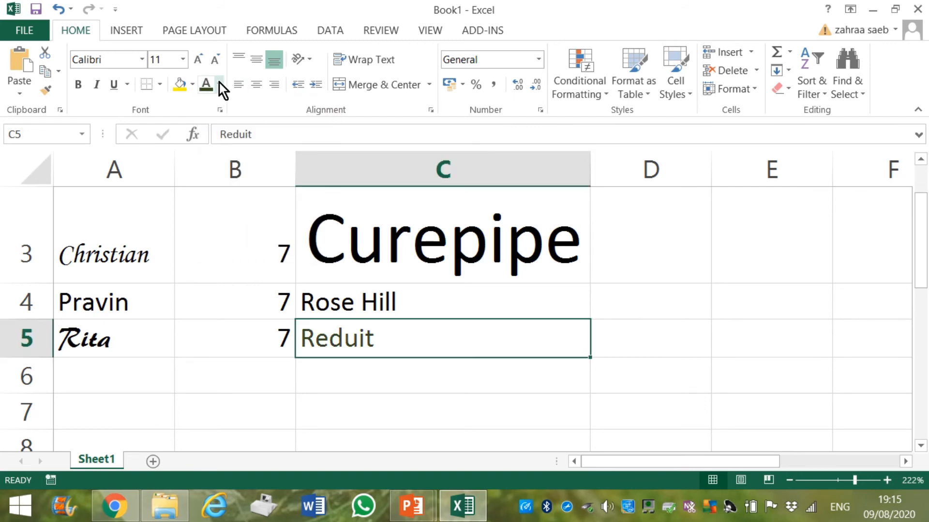
pyautogui.click(217, 83)
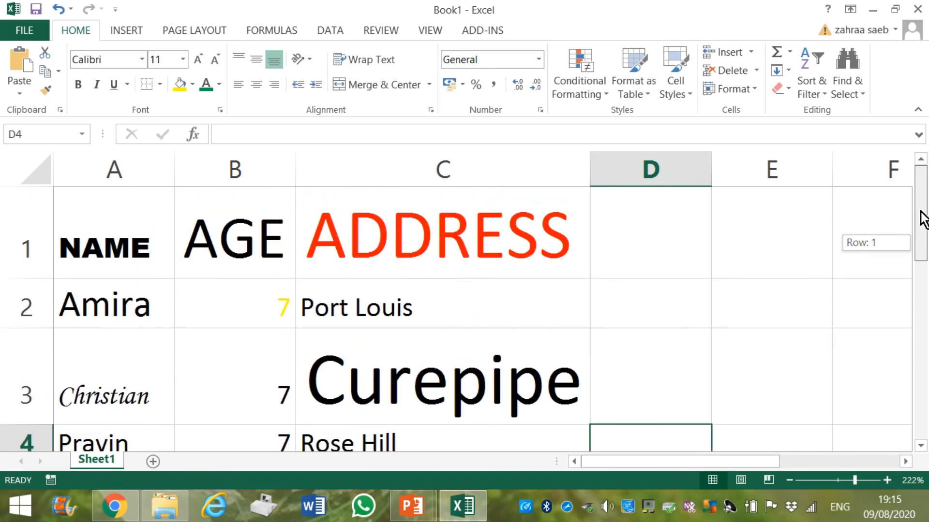
pyautogui.moveTo(856, 481); pyautogui.dragTo(829, 480)
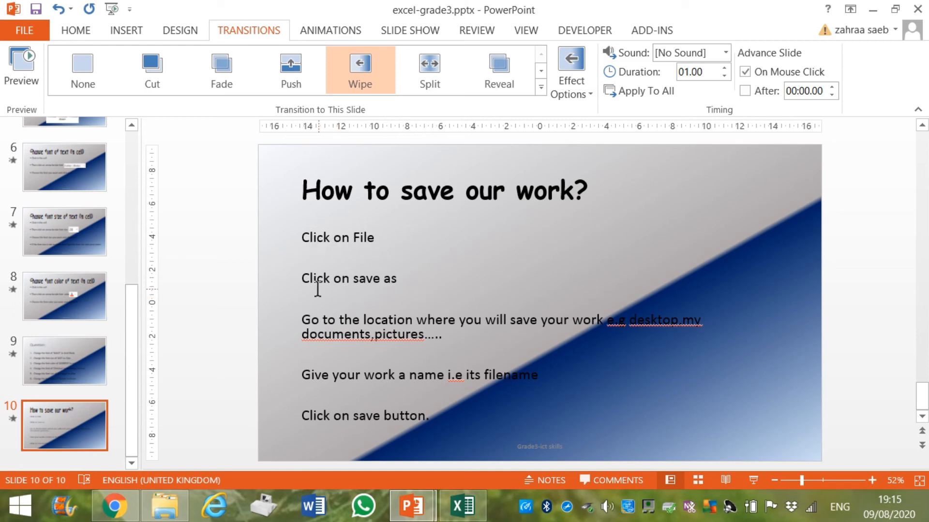
pyautogui.moveTo(409, 290)
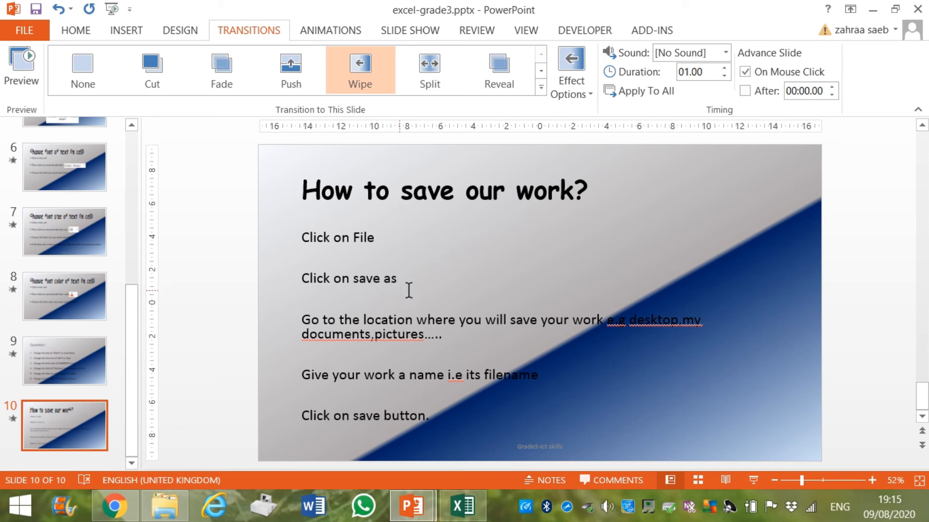
pyautogui.moveTo(419, 322)
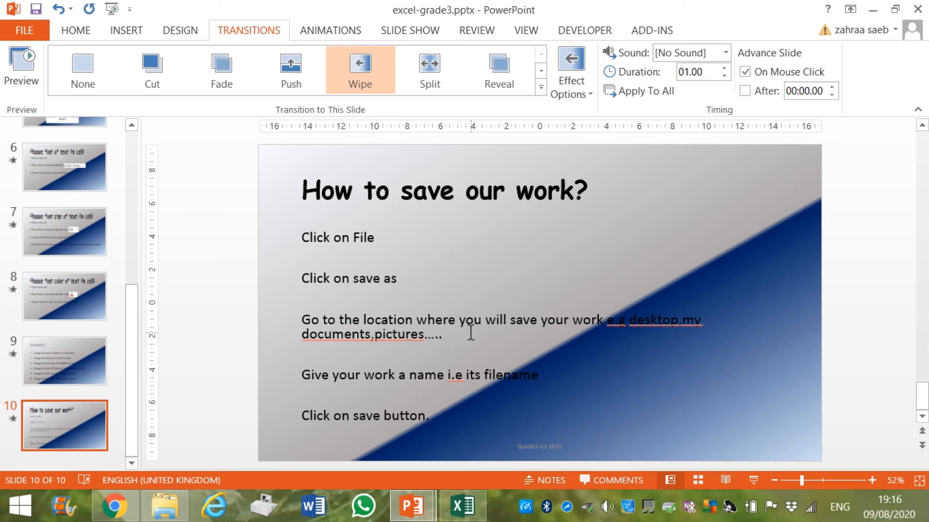
pyautogui.moveTo(634, 329)
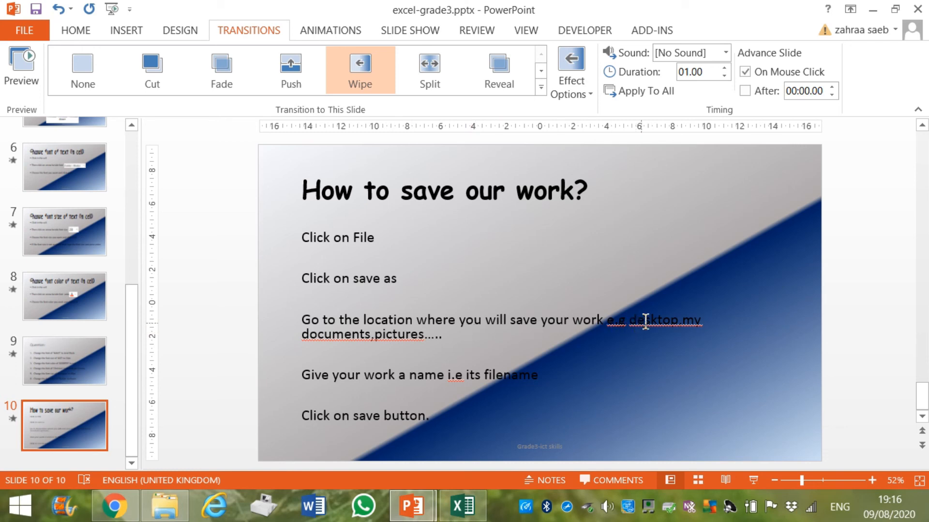
pyautogui.moveTo(366, 376)
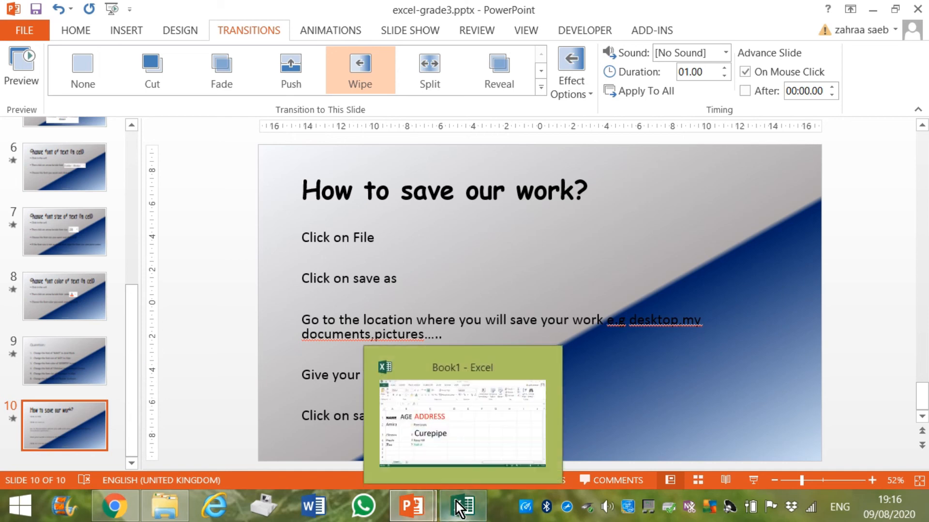
# Start Save As for the pupil workbook with the Desktop as location
pyautogui.click(461, 506)
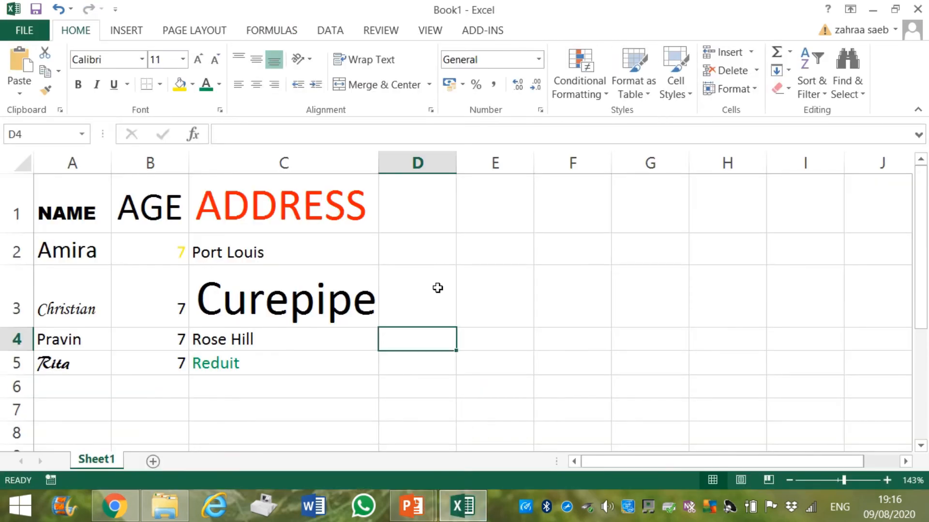
pyautogui.click(417, 296)
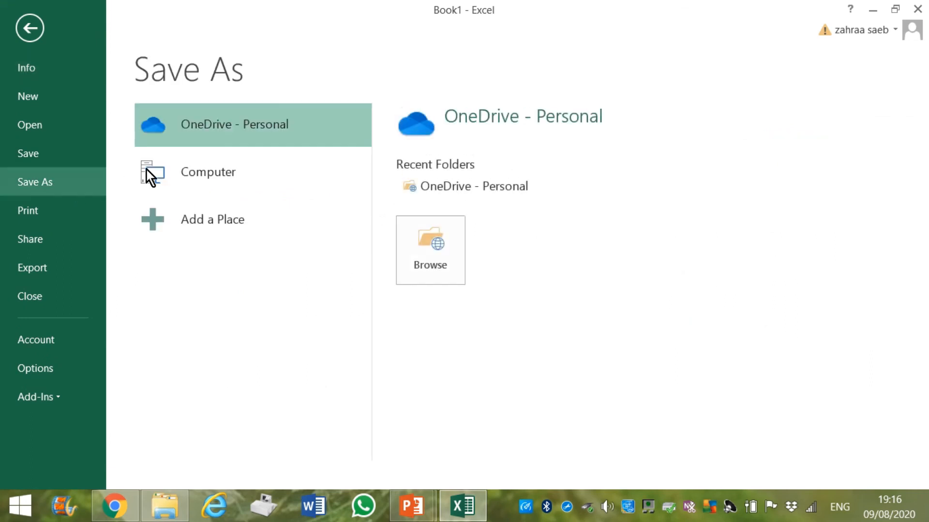
pyautogui.click(208, 172)
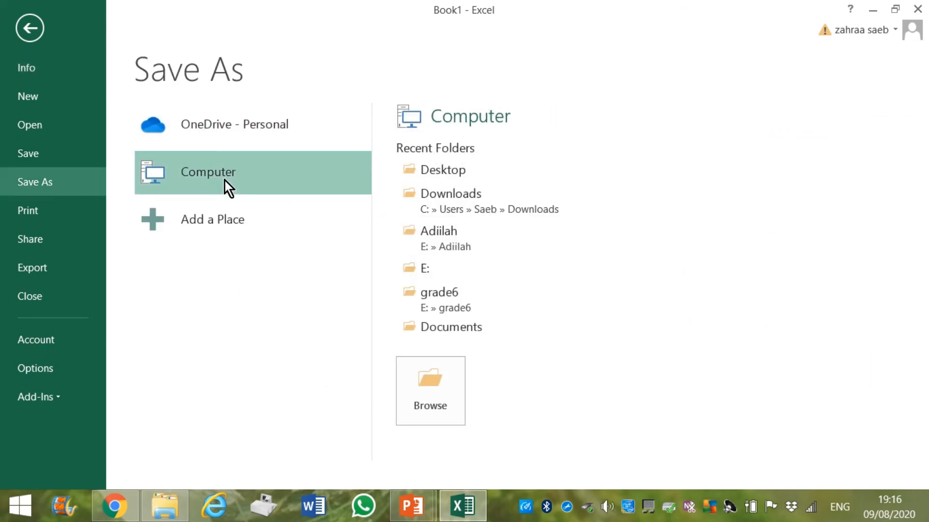
pyautogui.click(450, 170)
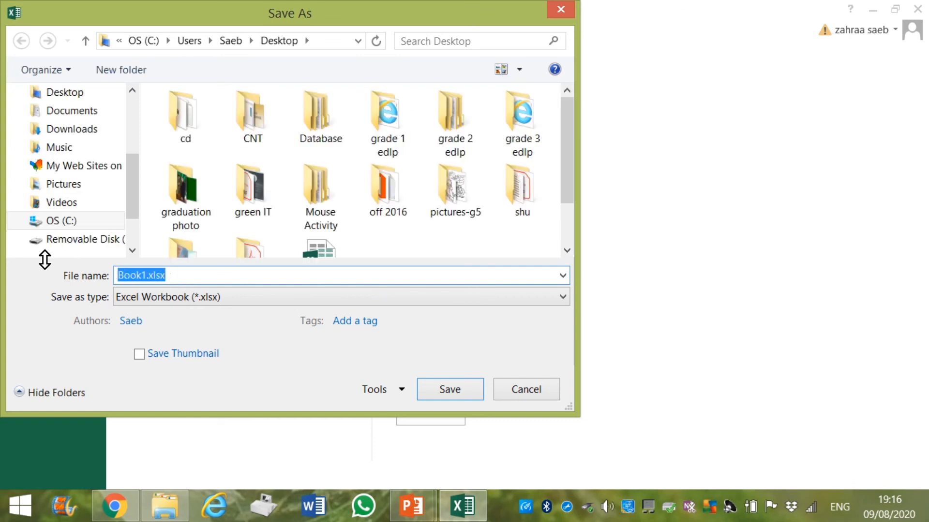
# Name the file 'grade 3 pupils' and save it
pyautogui.write('gra')
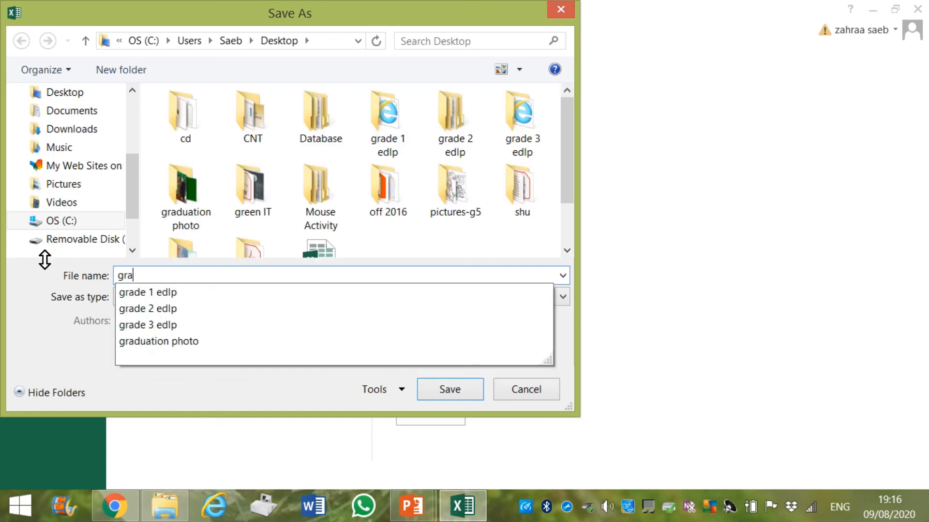
pyautogui.click(148, 308)
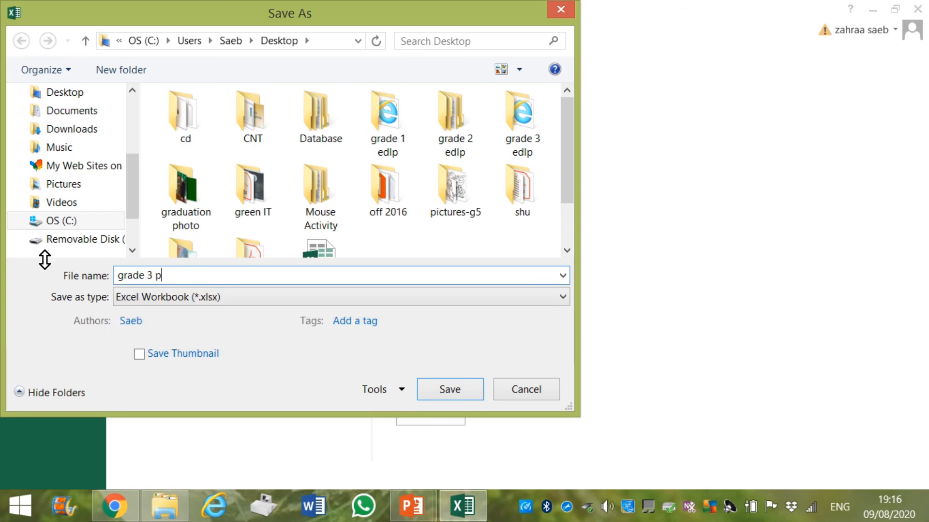
pyautogui.write('upils')
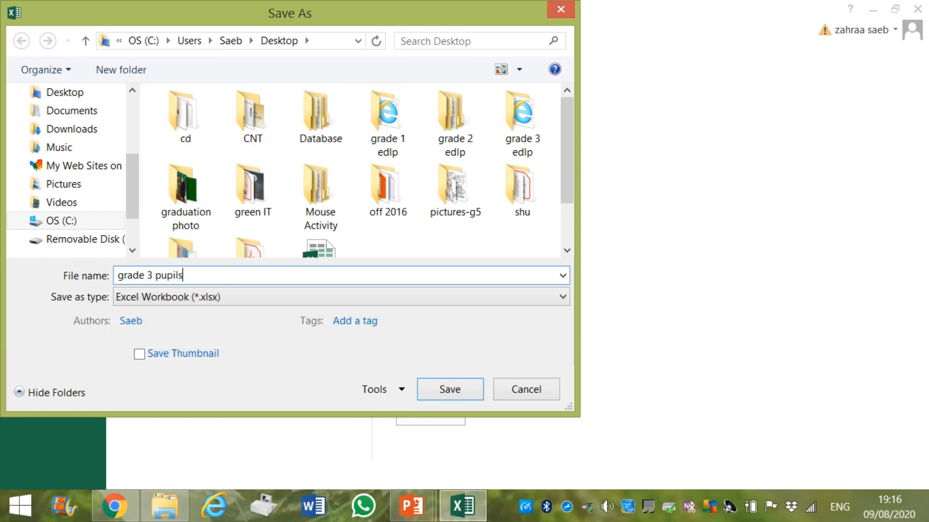
pyautogui.moveTo(293, 357)
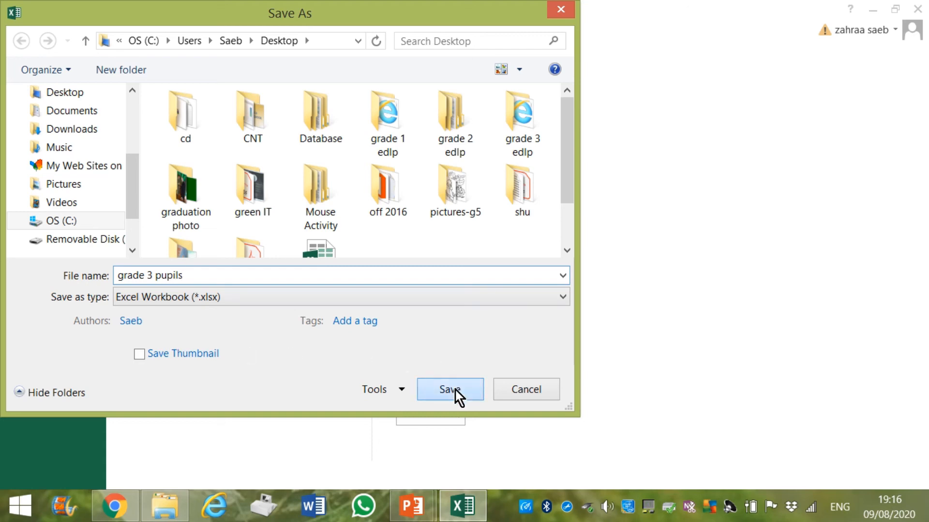
pyautogui.click(449, 389)
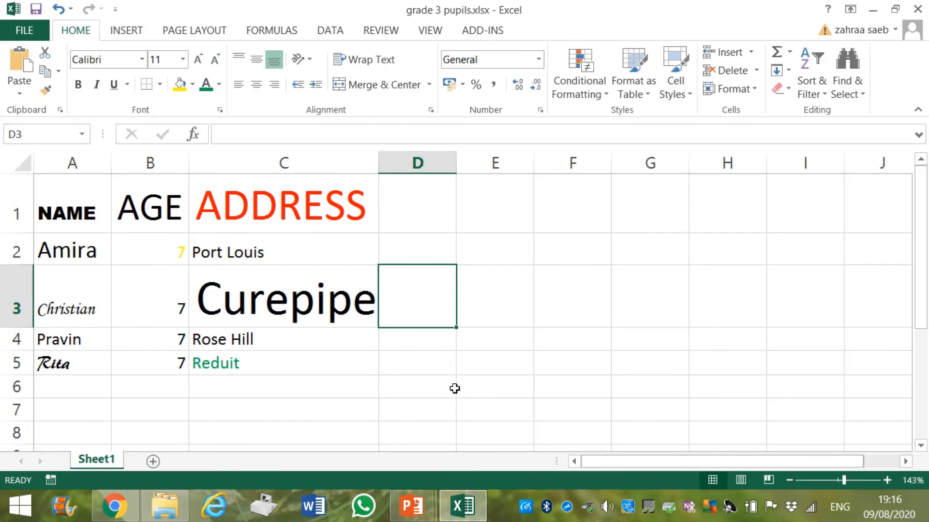
pyautogui.moveTo(495, 491)
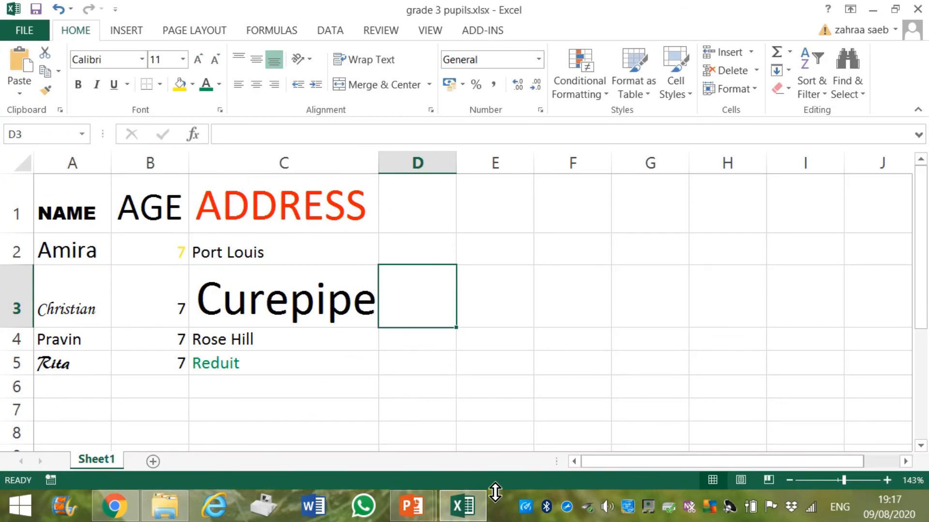
# Use the taskbar's Show the desktop option to reveal grade 3 pupils.xlsx
pyautogui.rightClick(500, 508)
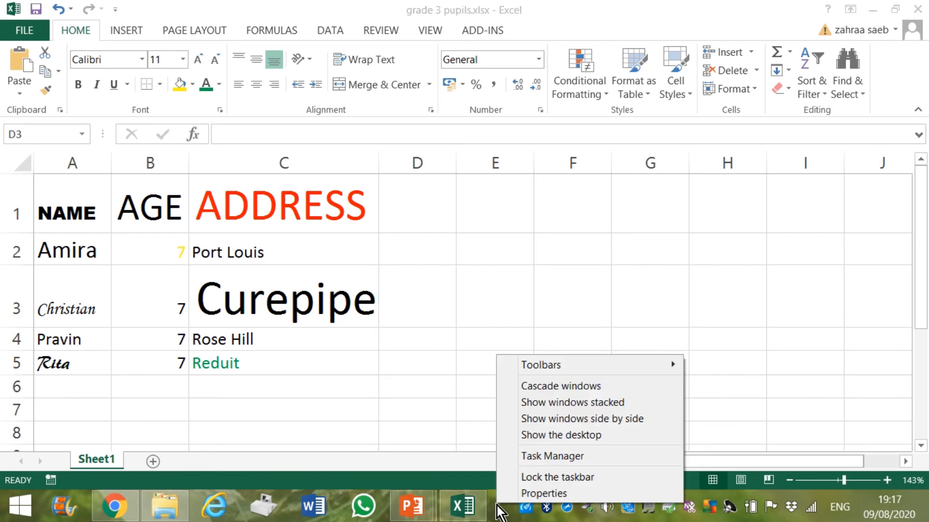
pyautogui.click(561, 435)
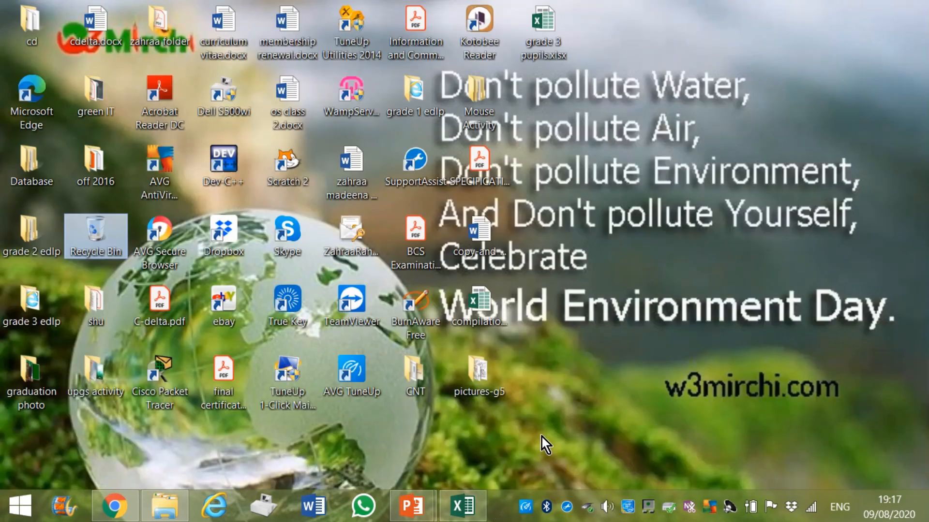
pyautogui.moveTo(572, 64)
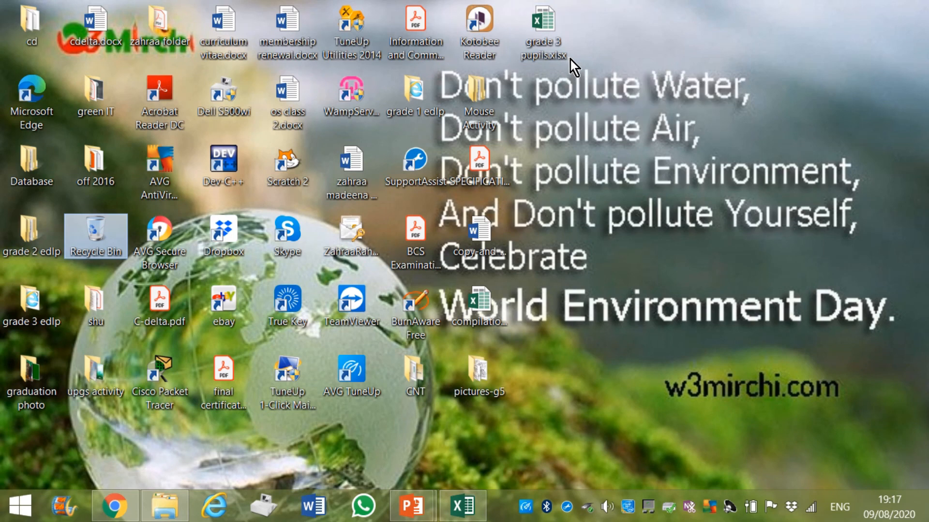
pyautogui.moveTo(420, 454)
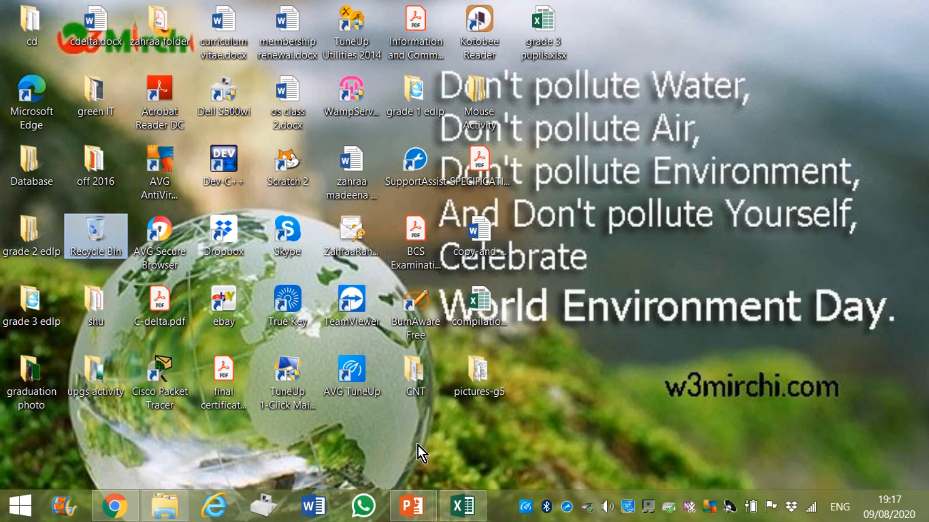